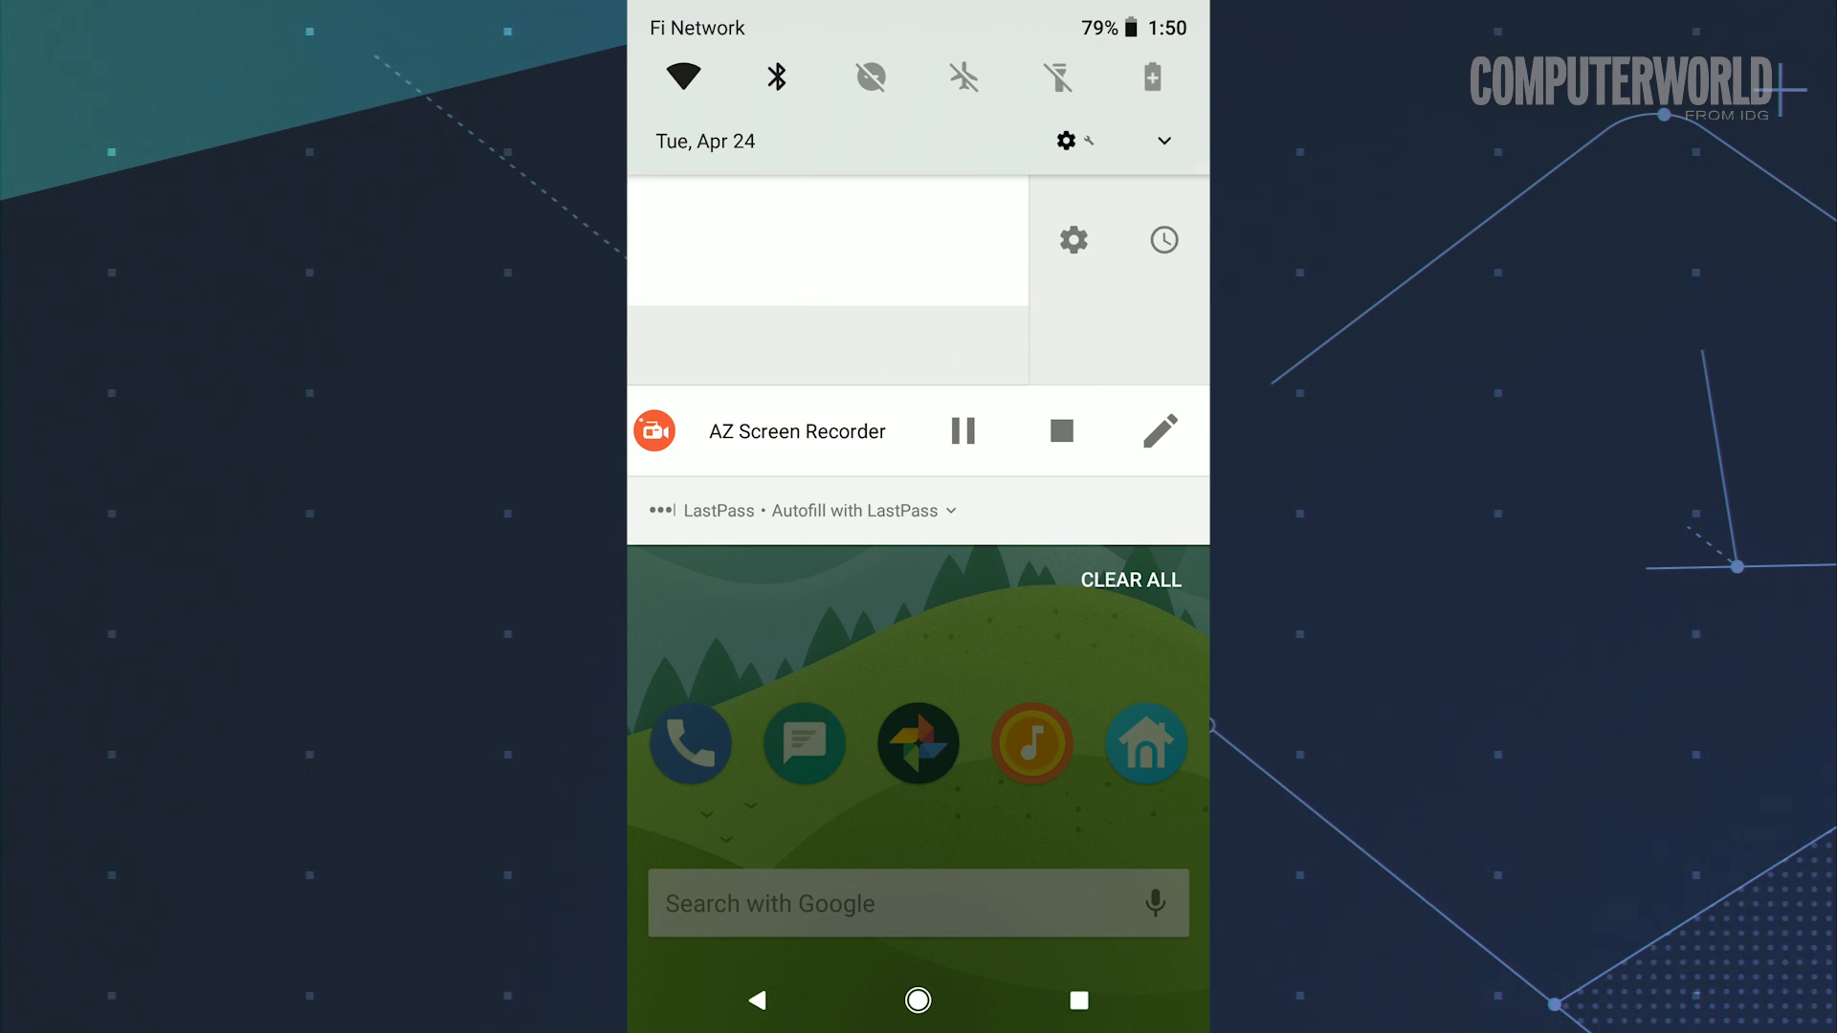
Step: Snooze a notification for 1 hour after viewing the other snooze durations
click(1164, 240)
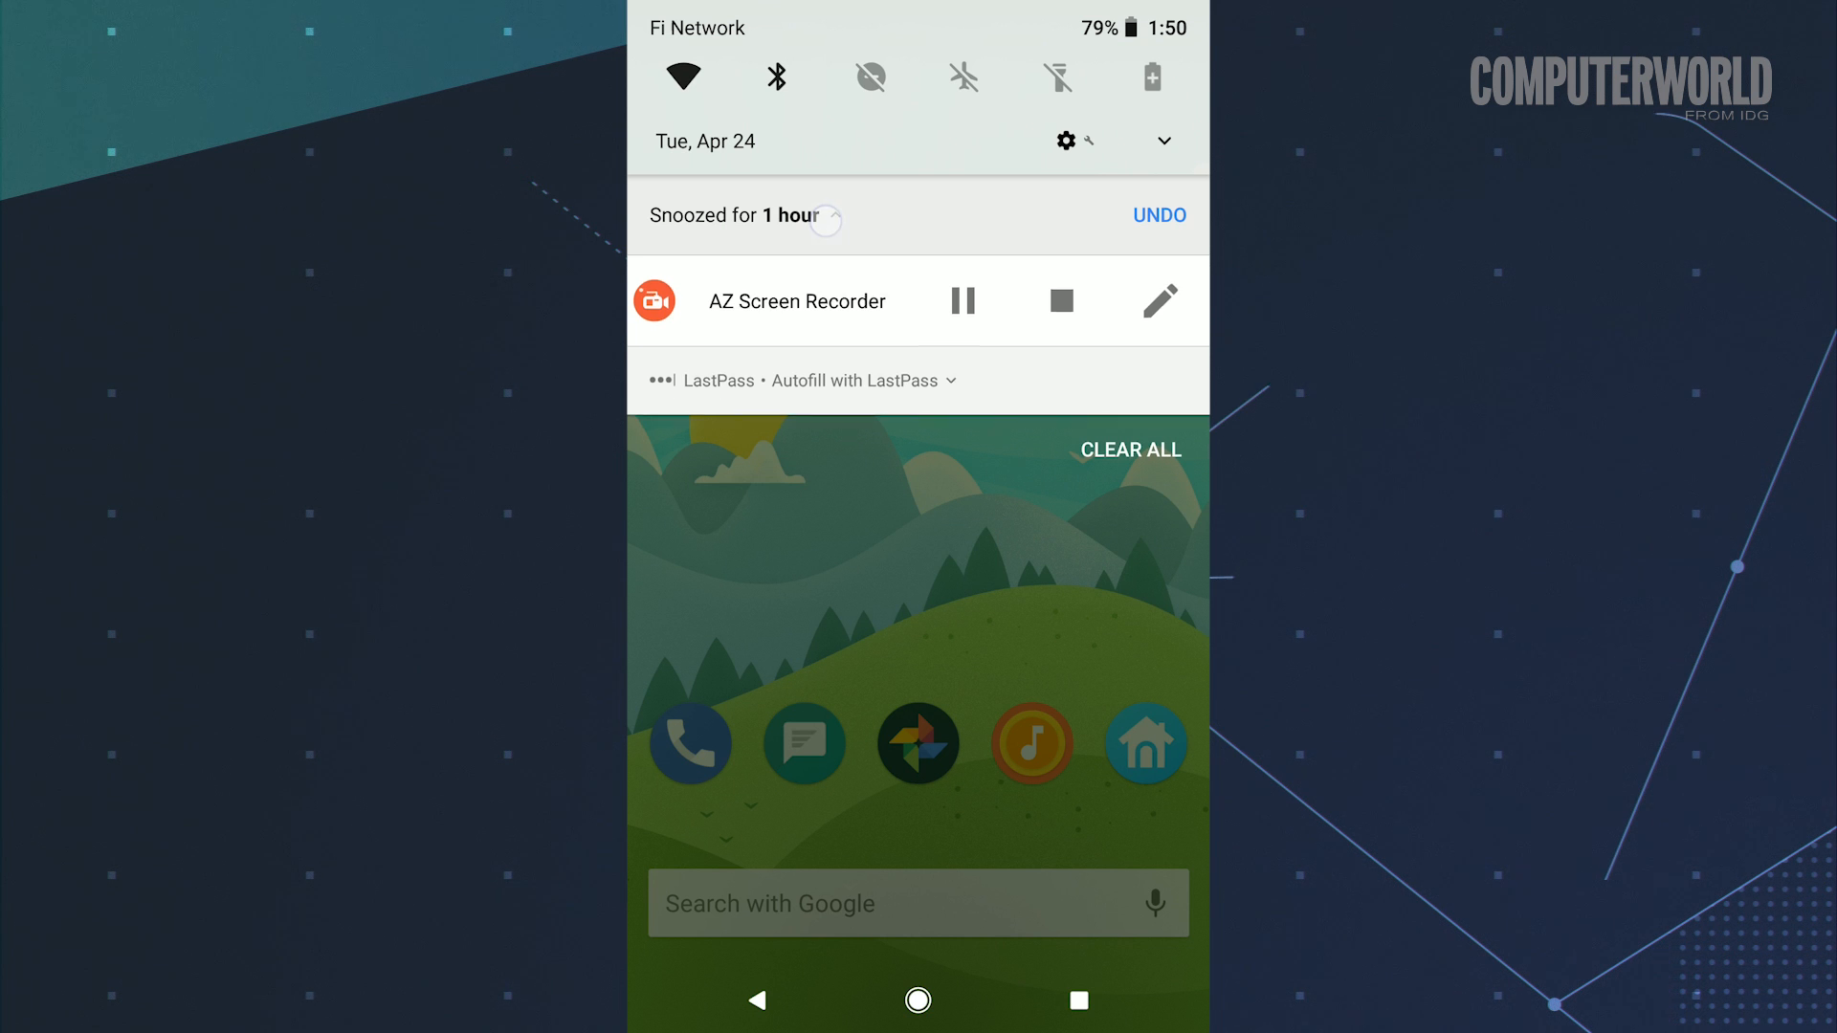
click(824, 219)
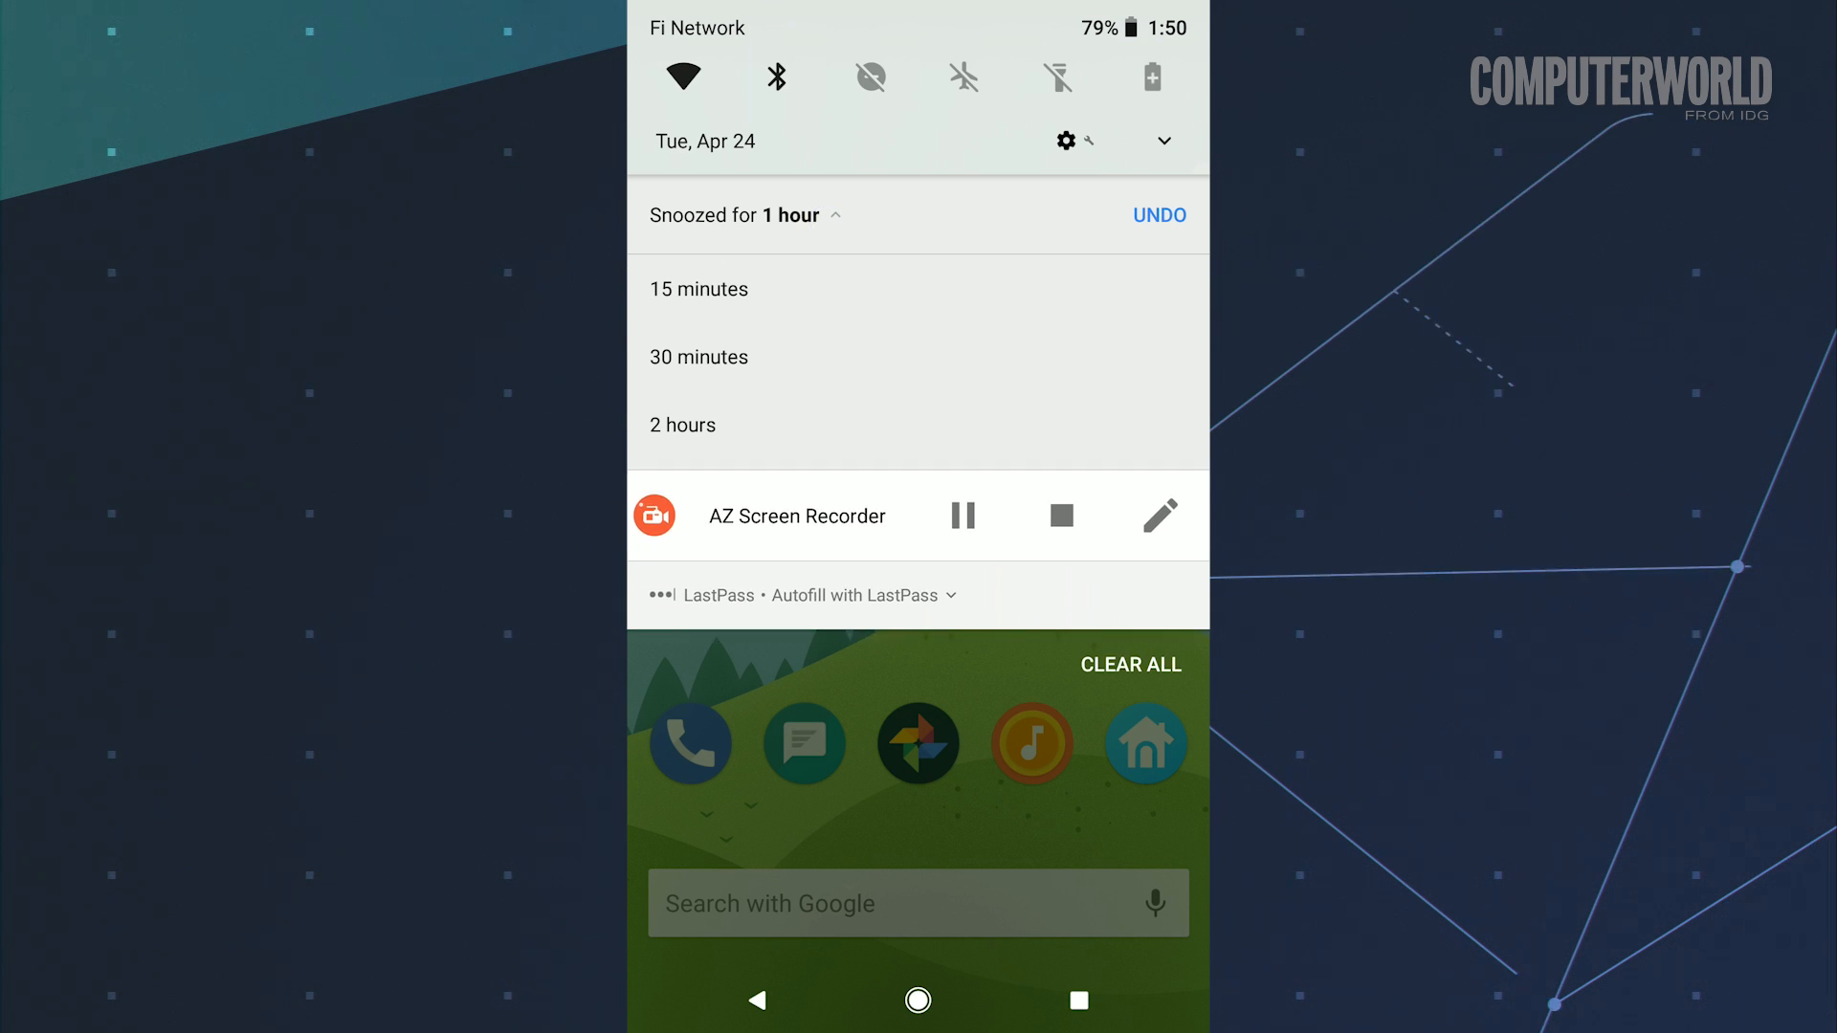
click(698, 357)
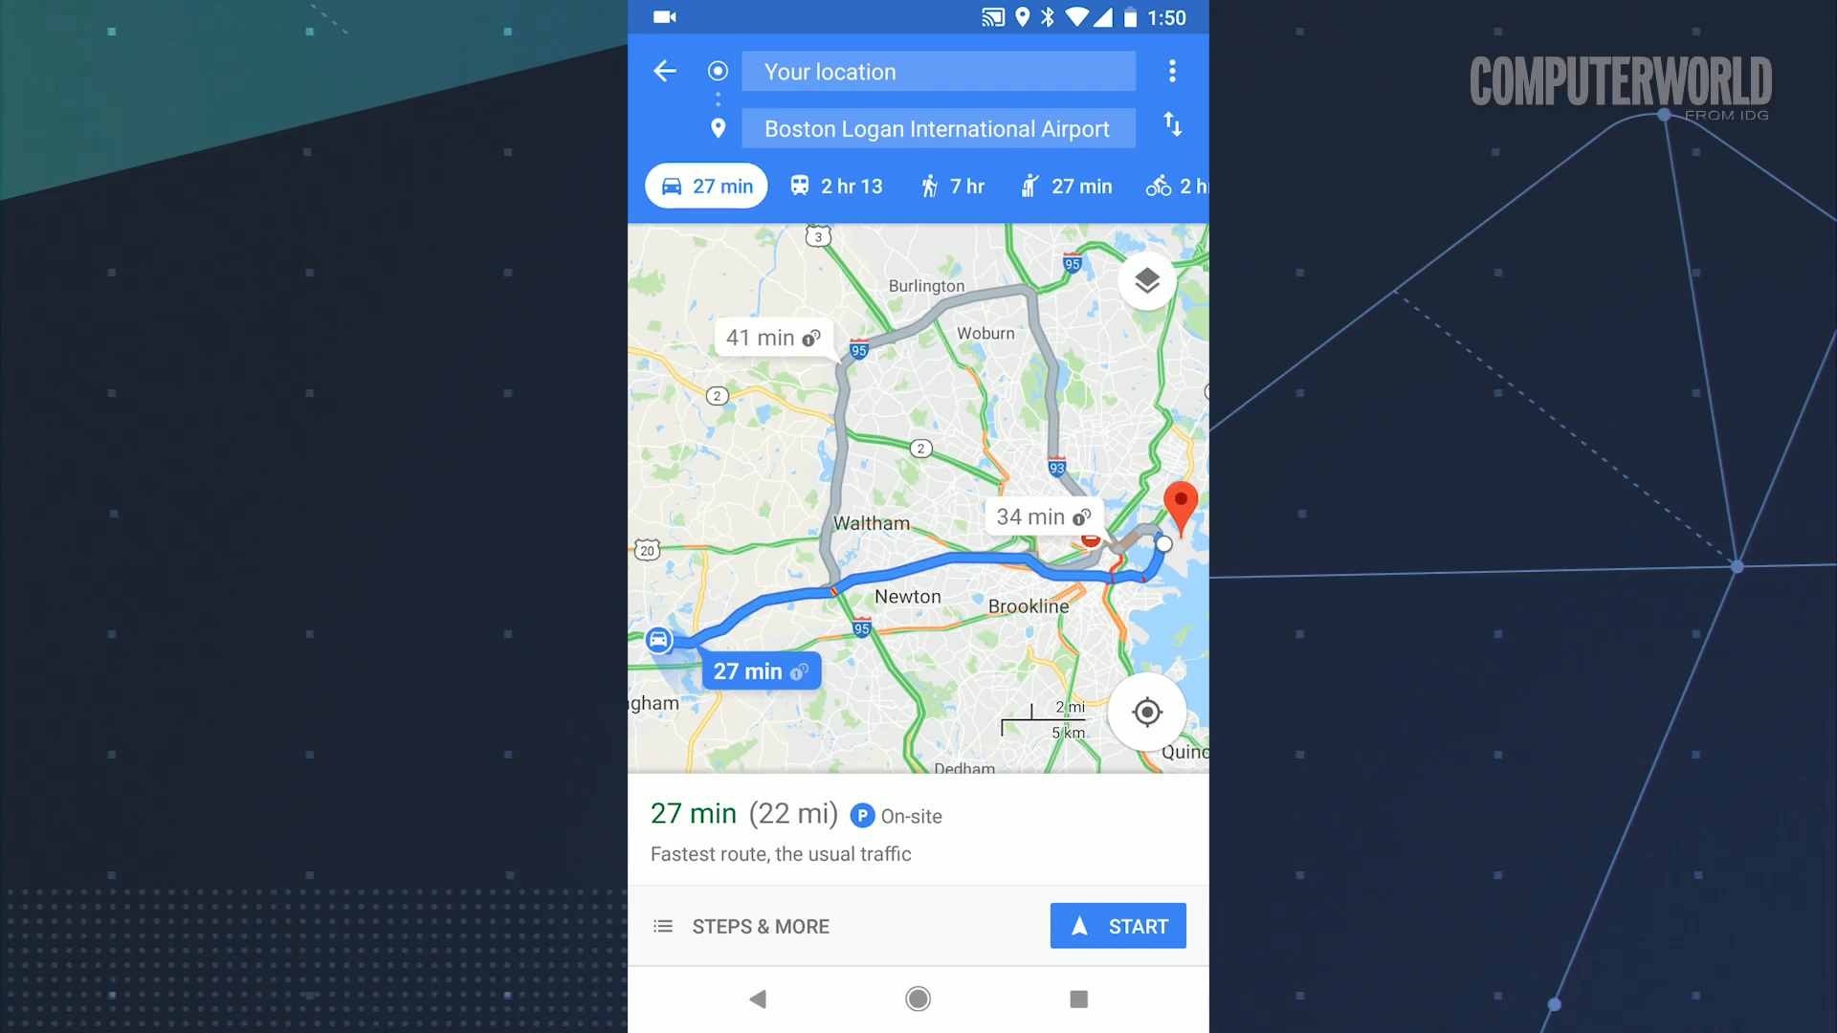
Step: Start navigation to Boston Logan Airport and let it shrink into a picture-in-picture window
click(1117, 926)
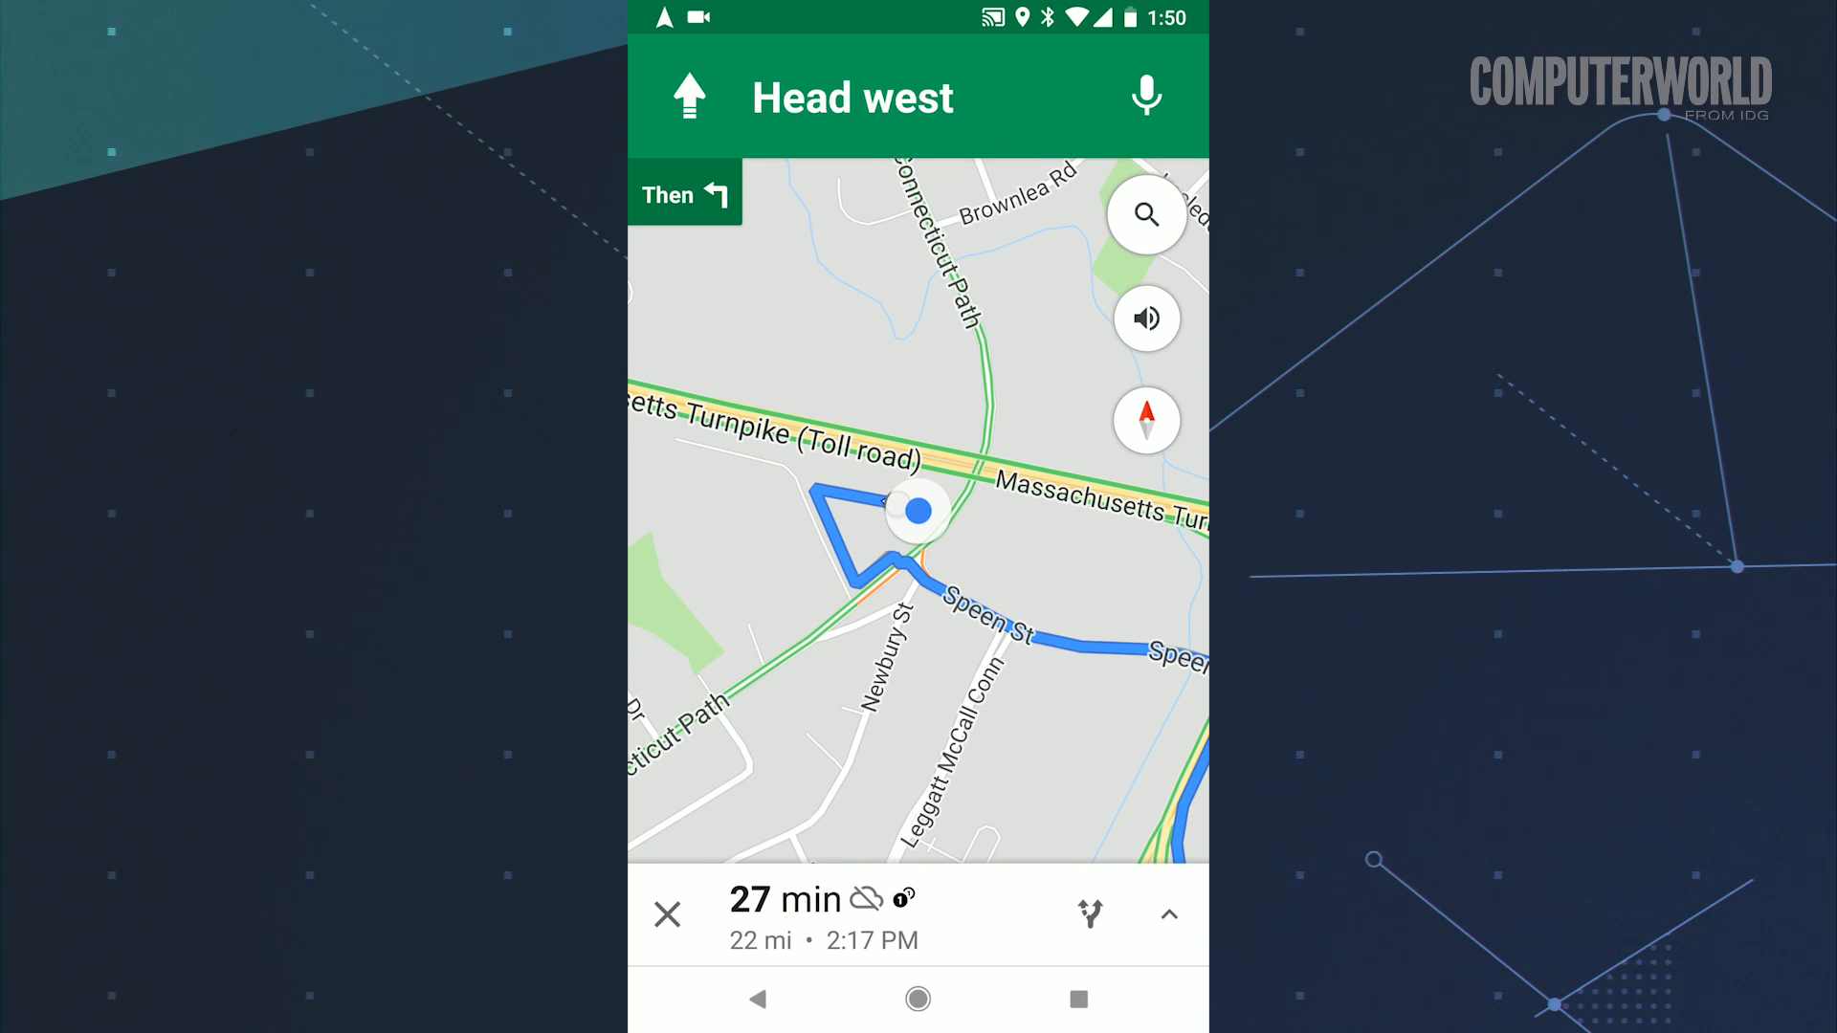
click(918, 999)
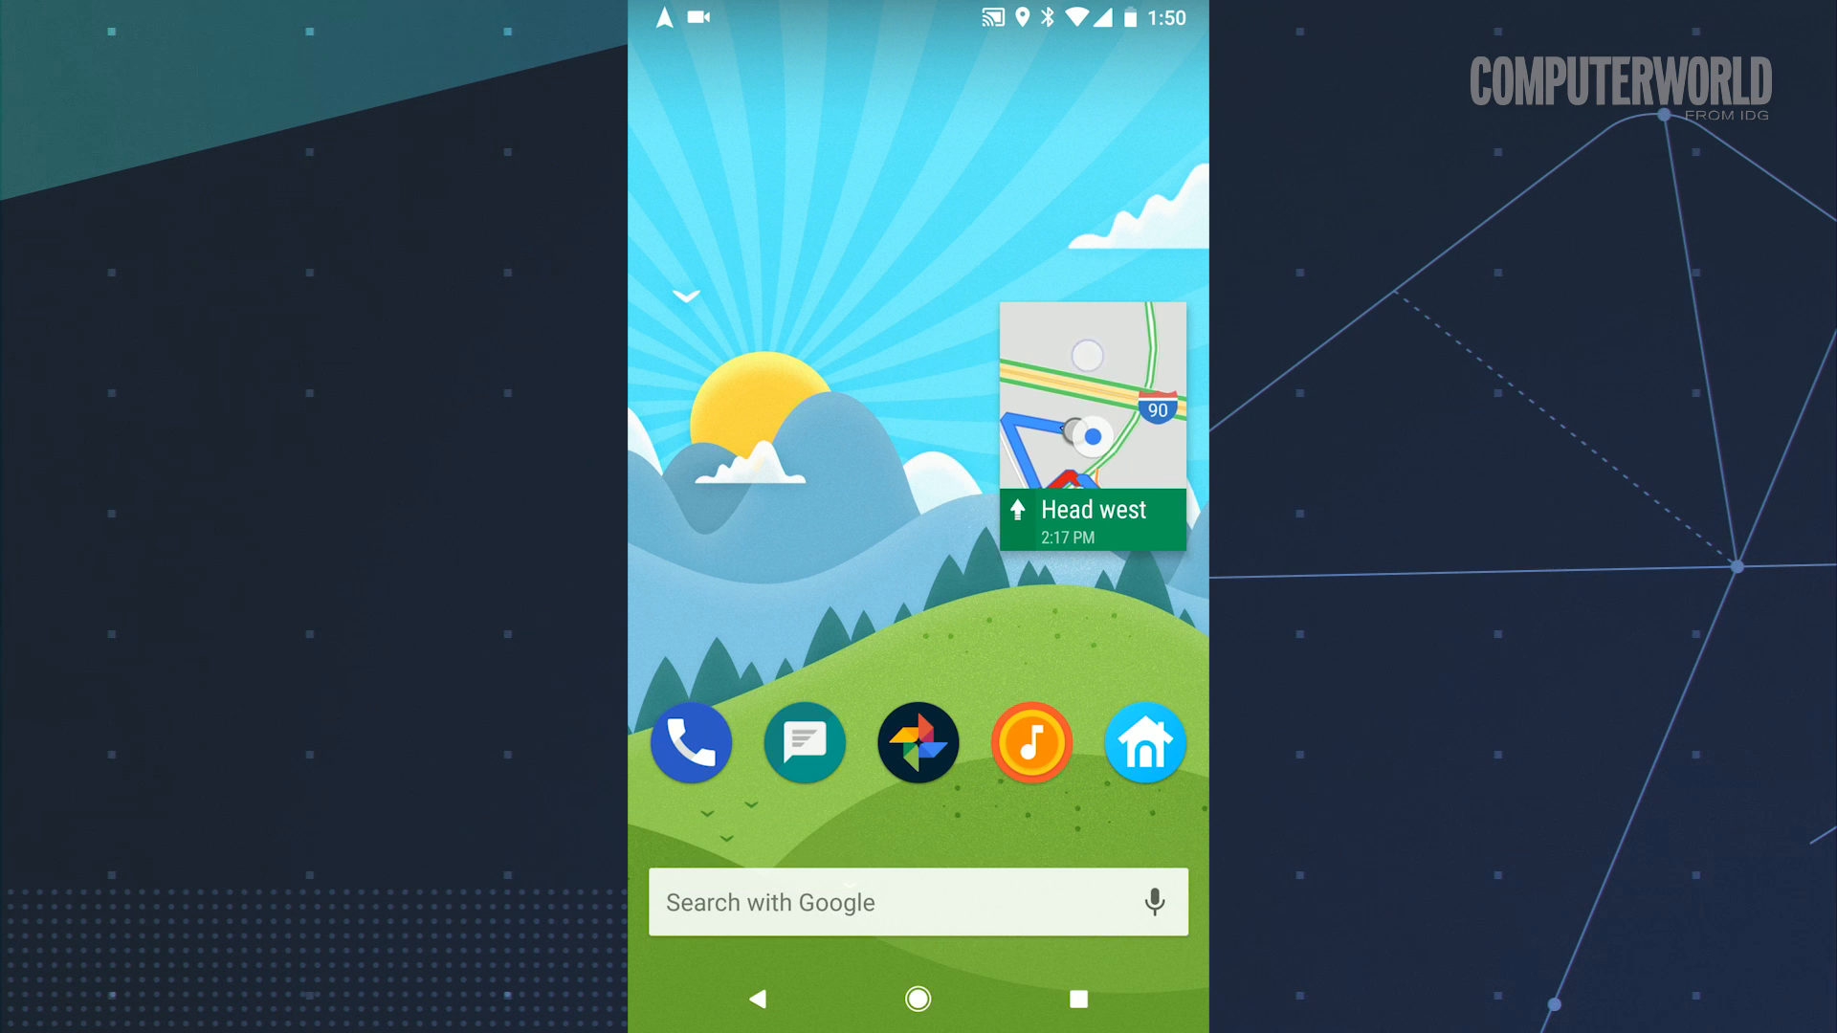
click(1090, 422)
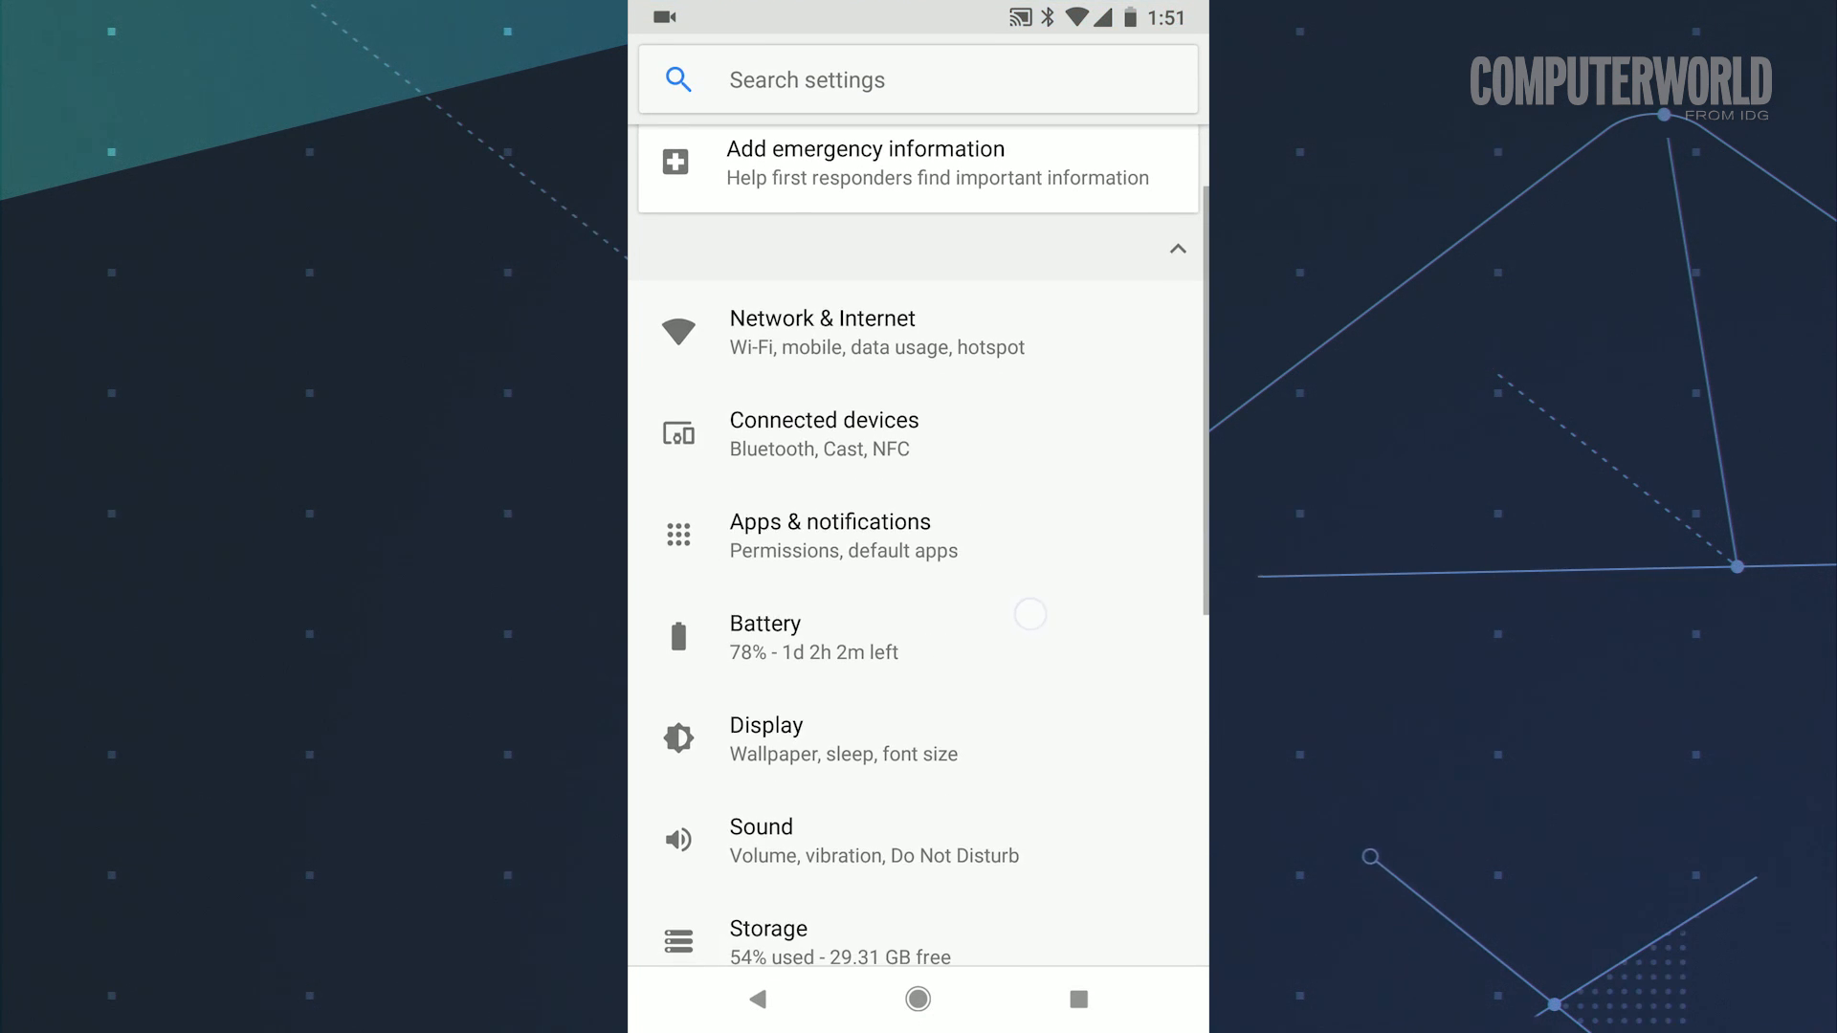
Step: Review the Picture-in-picture special app access list showing Maps and other apps Allowed
click(831, 536)
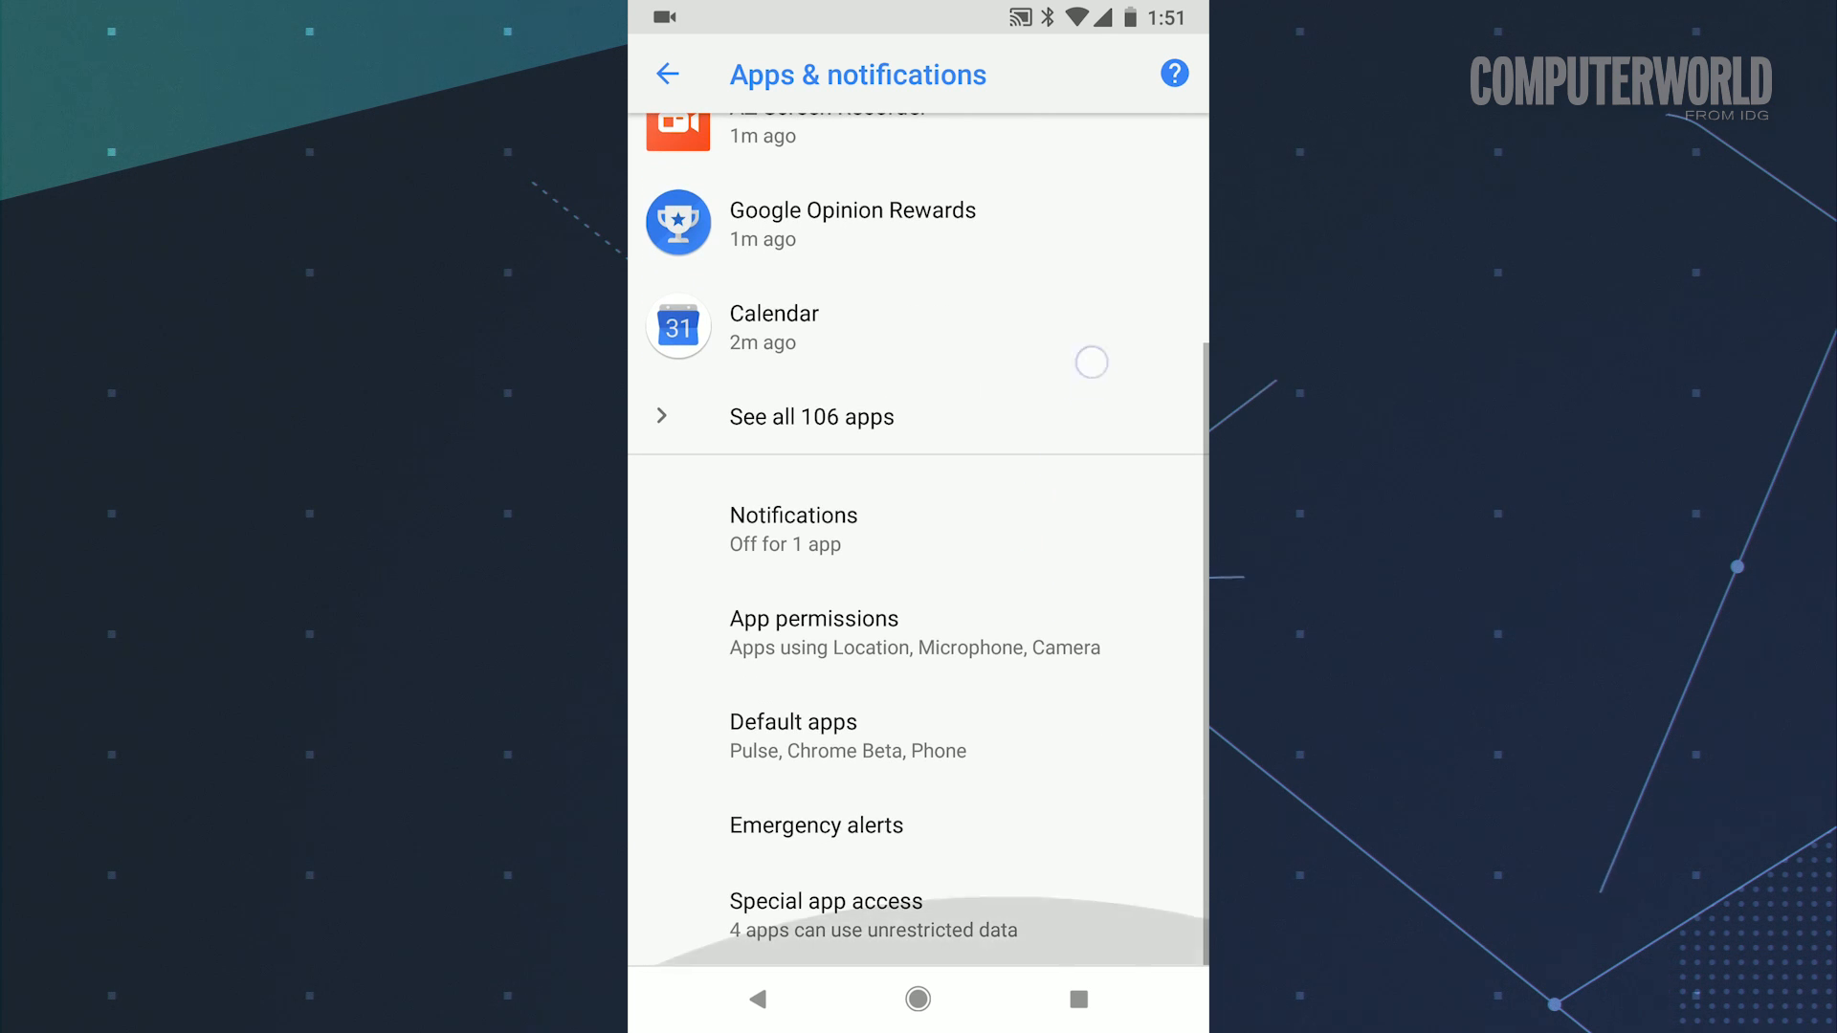
click(825, 901)
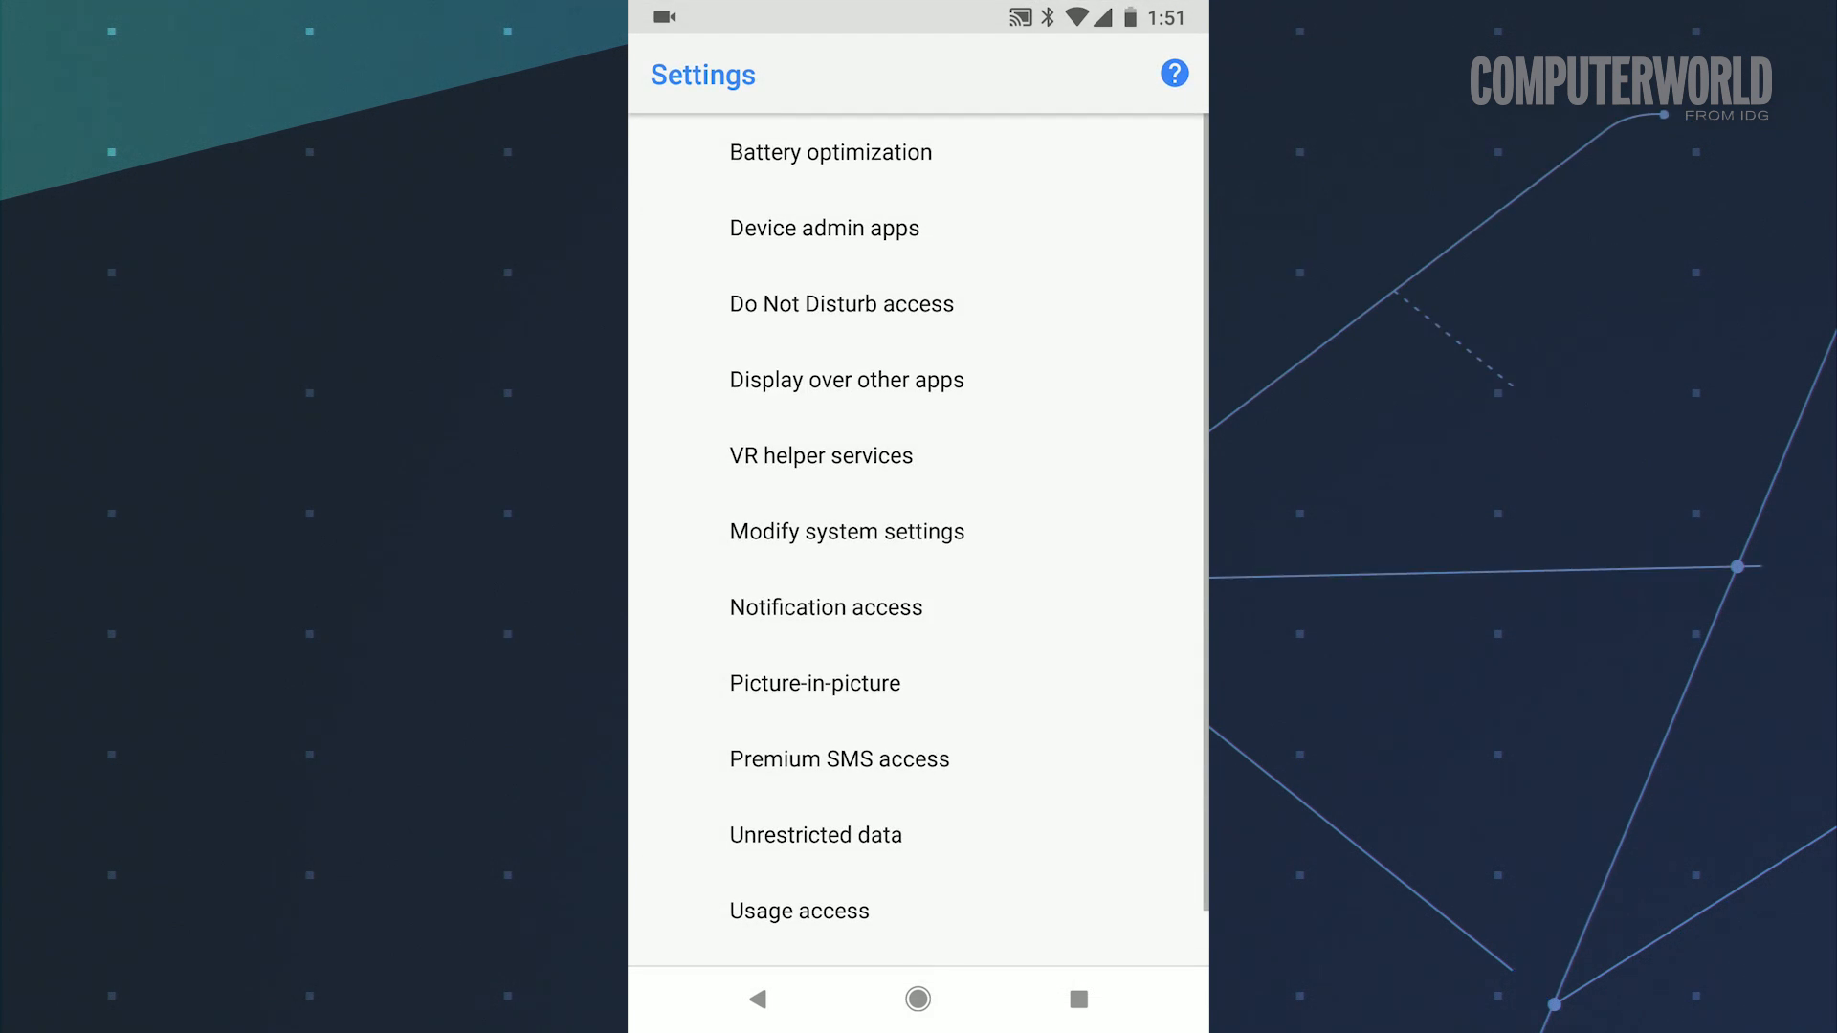
click(815, 684)
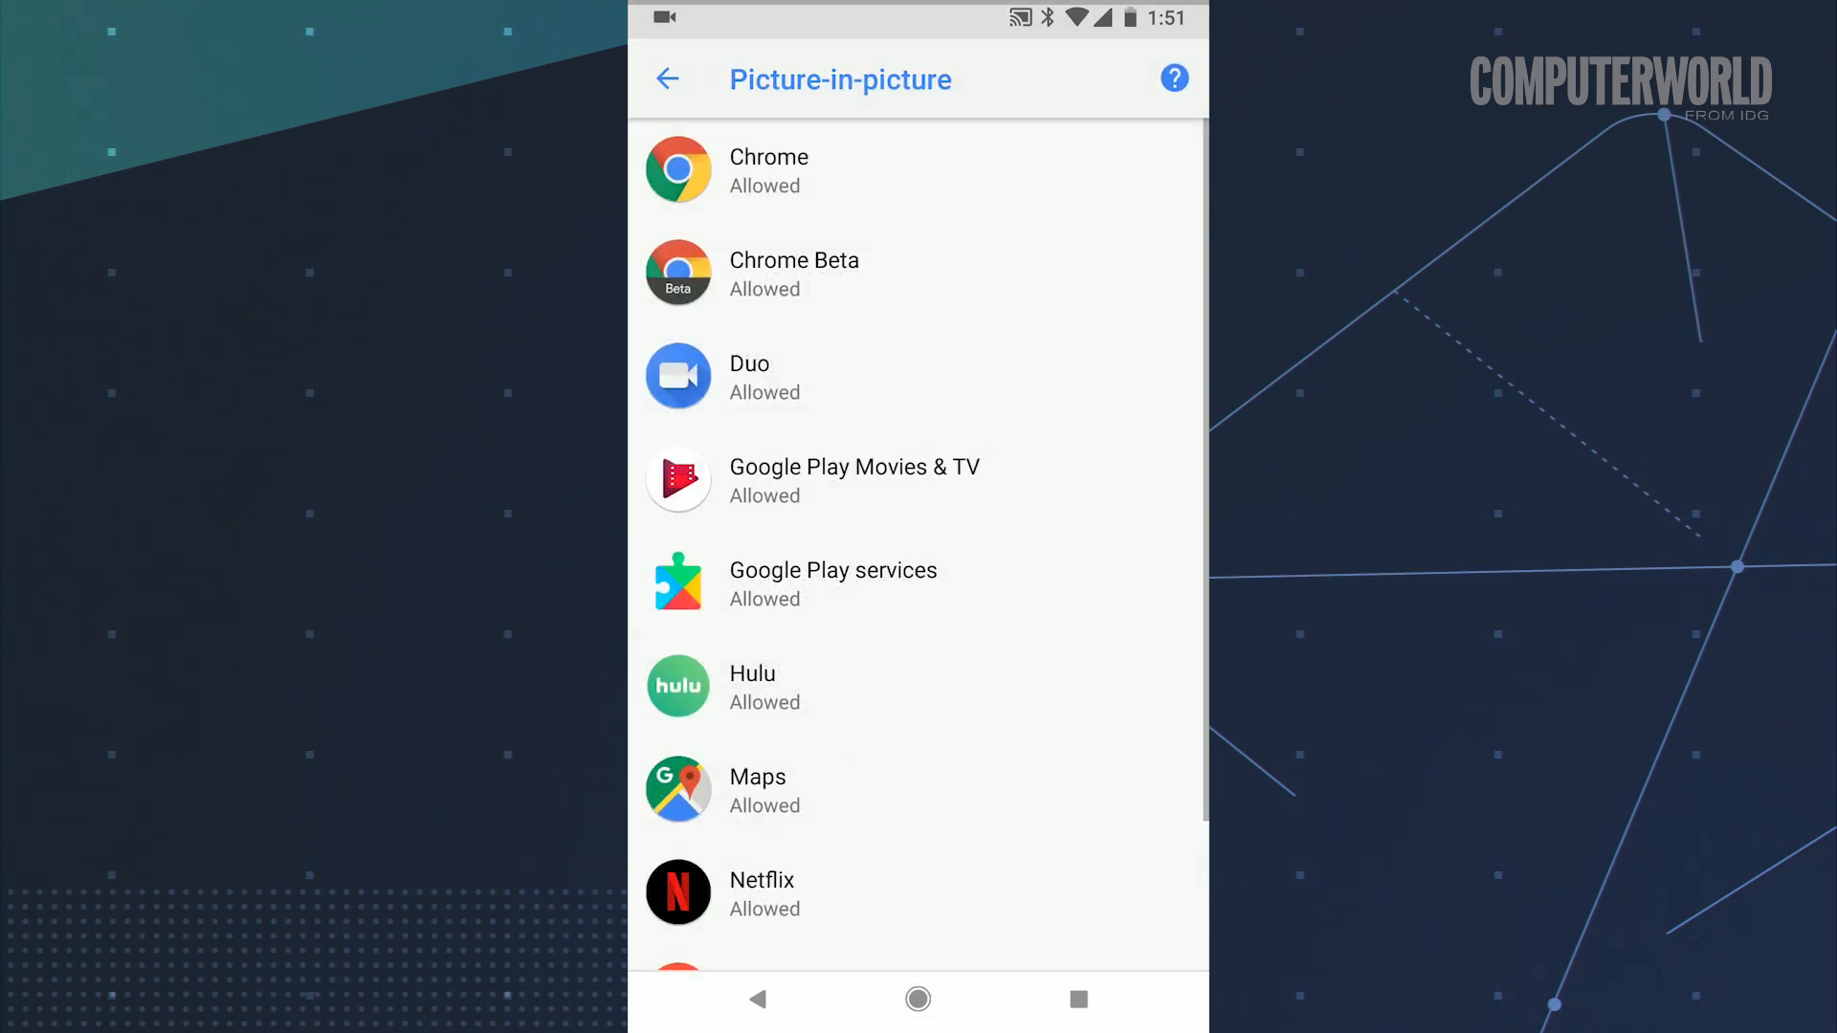
scroll(down, 3)
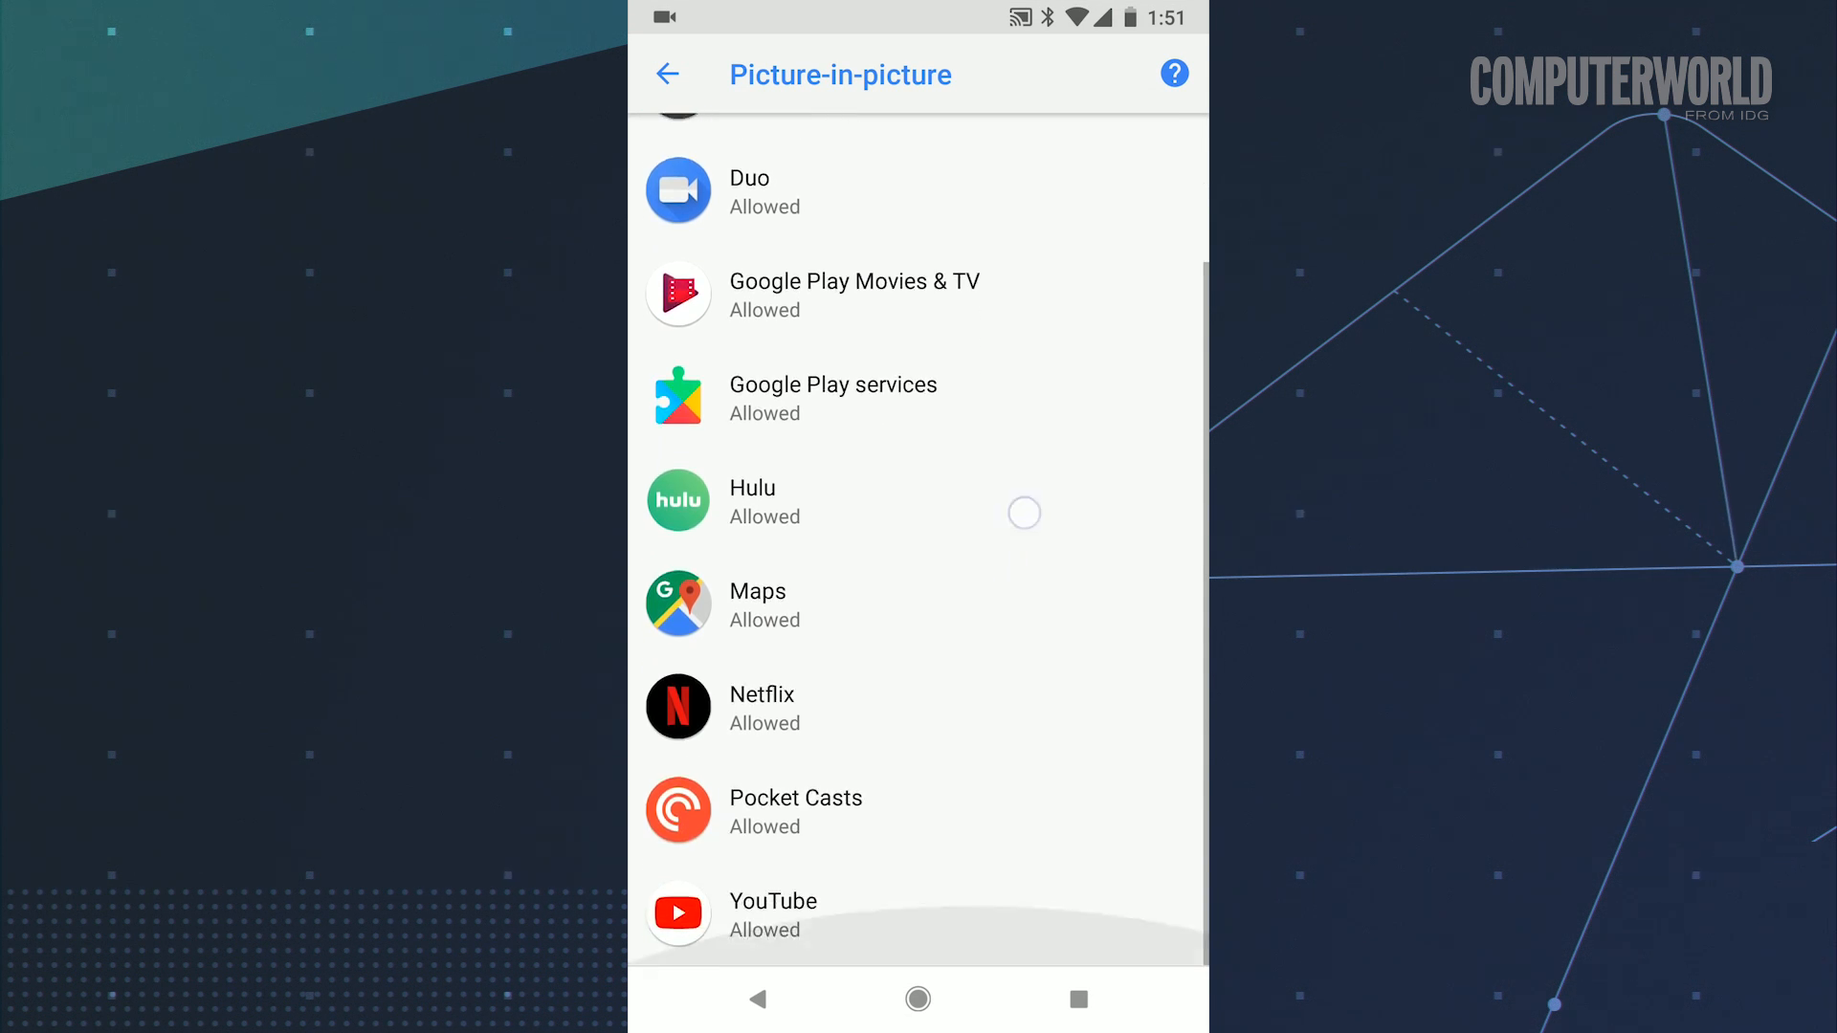
click(918, 999)
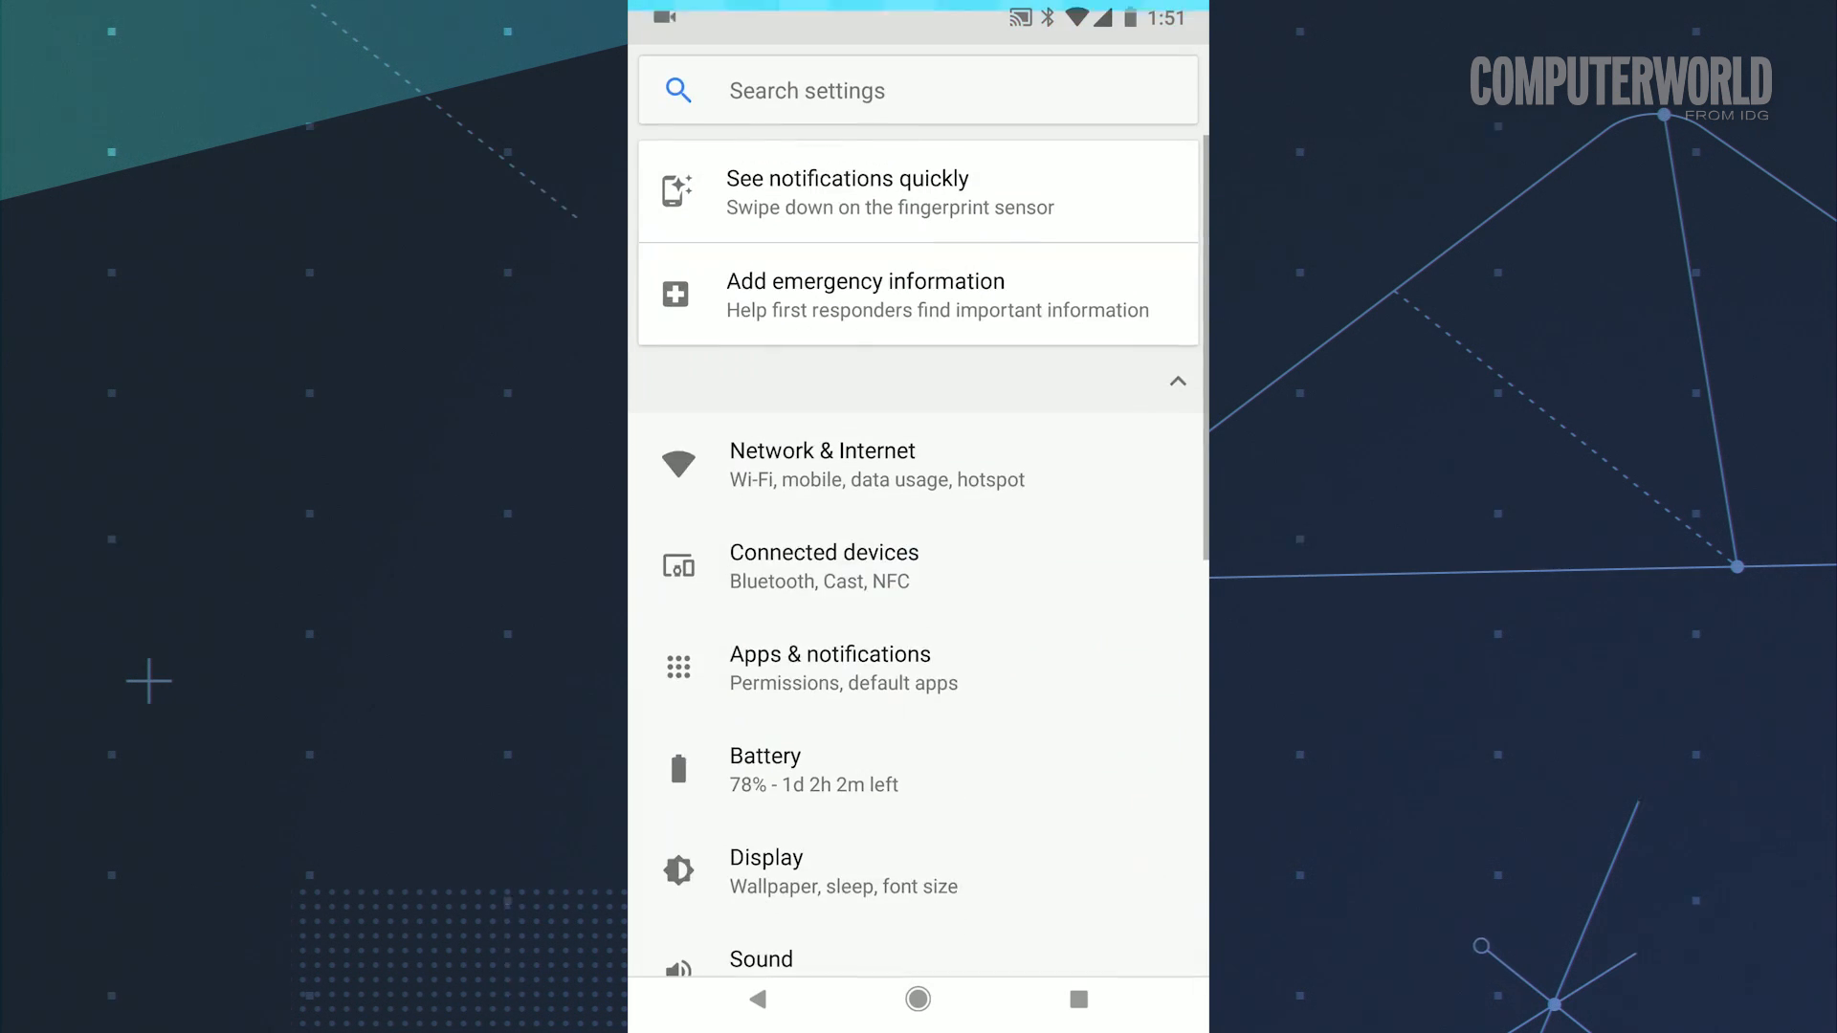
Step: Switch on Magnify with button under Accessibility > Magnification
scroll(down, 3)
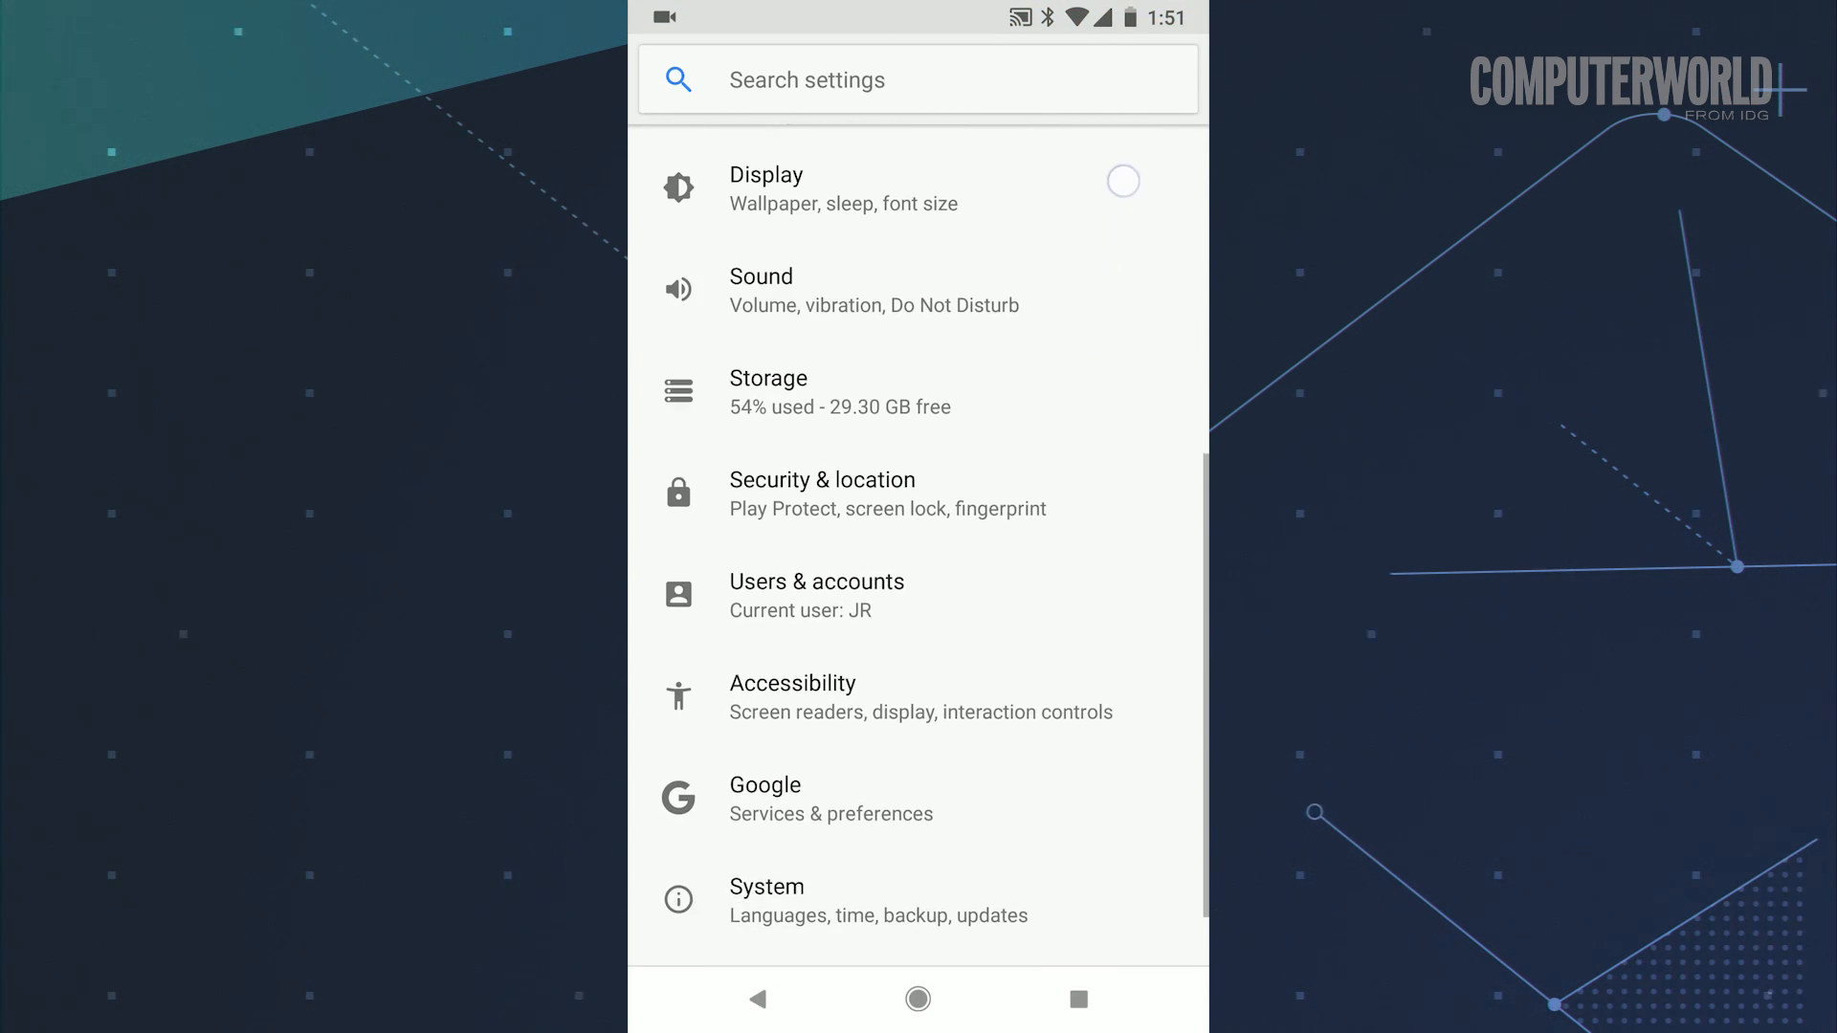
click(793, 698)
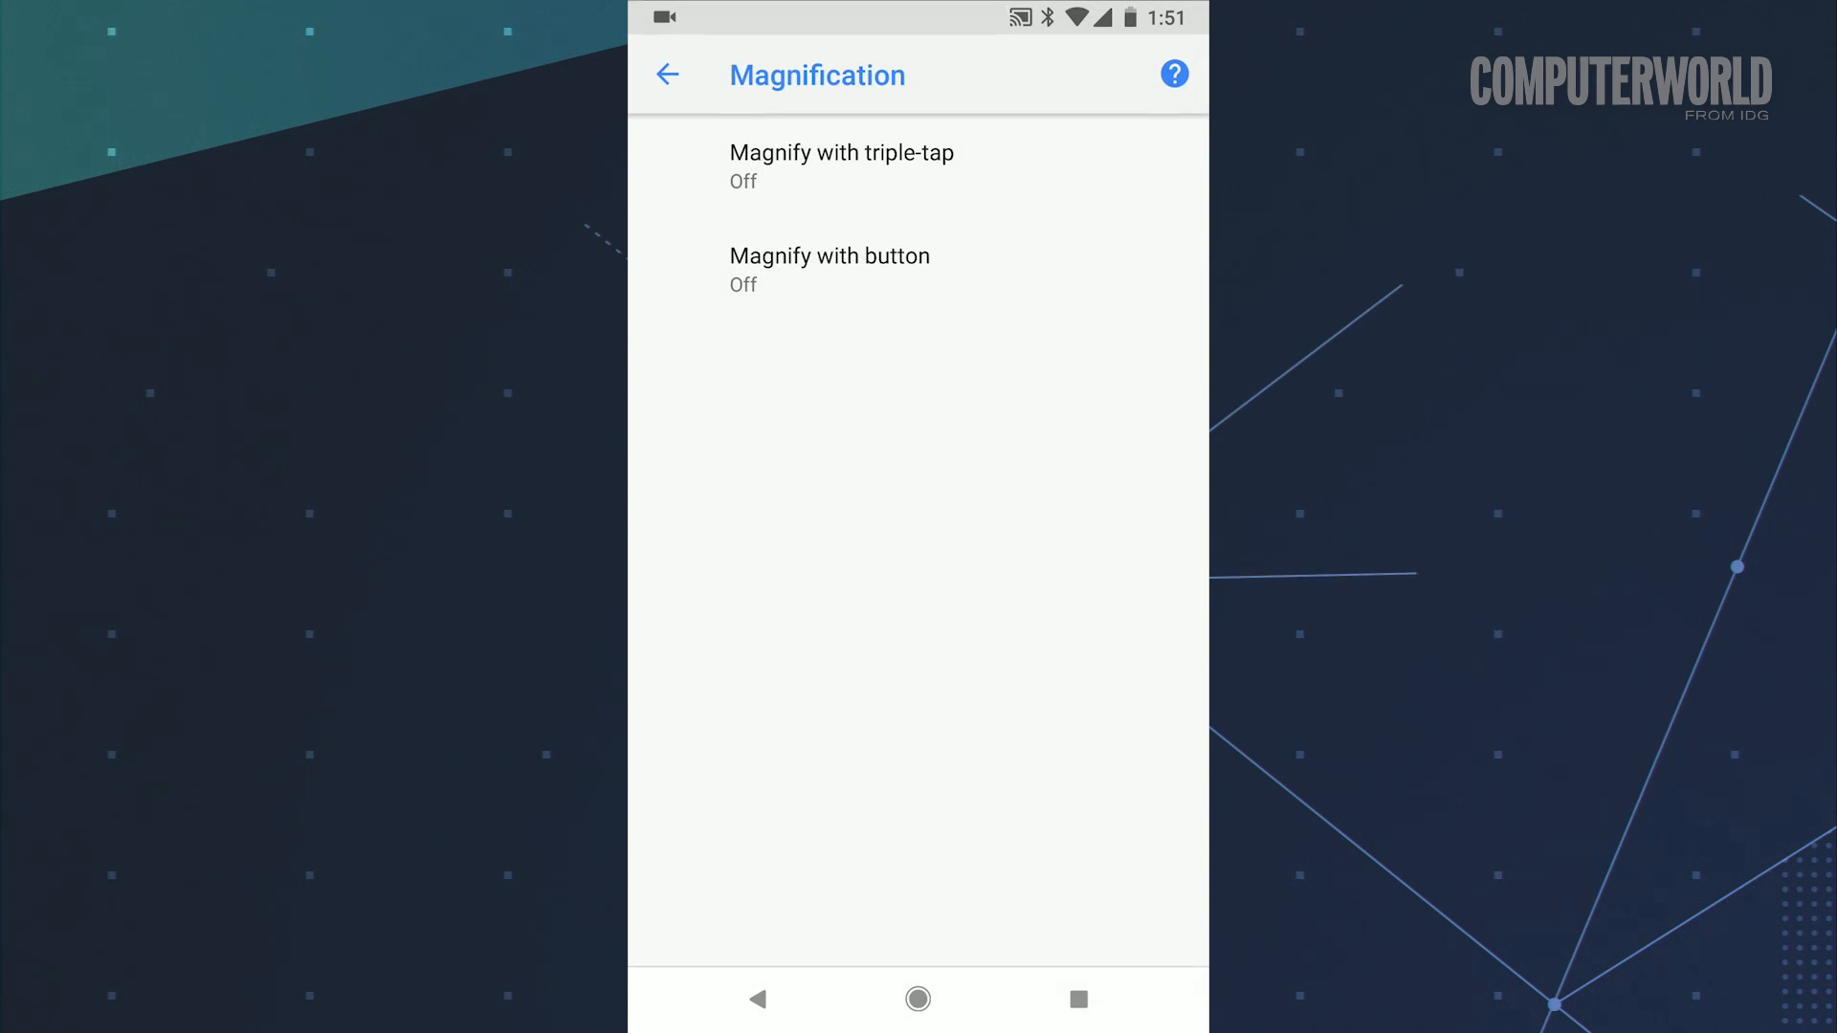
click(830, 255)
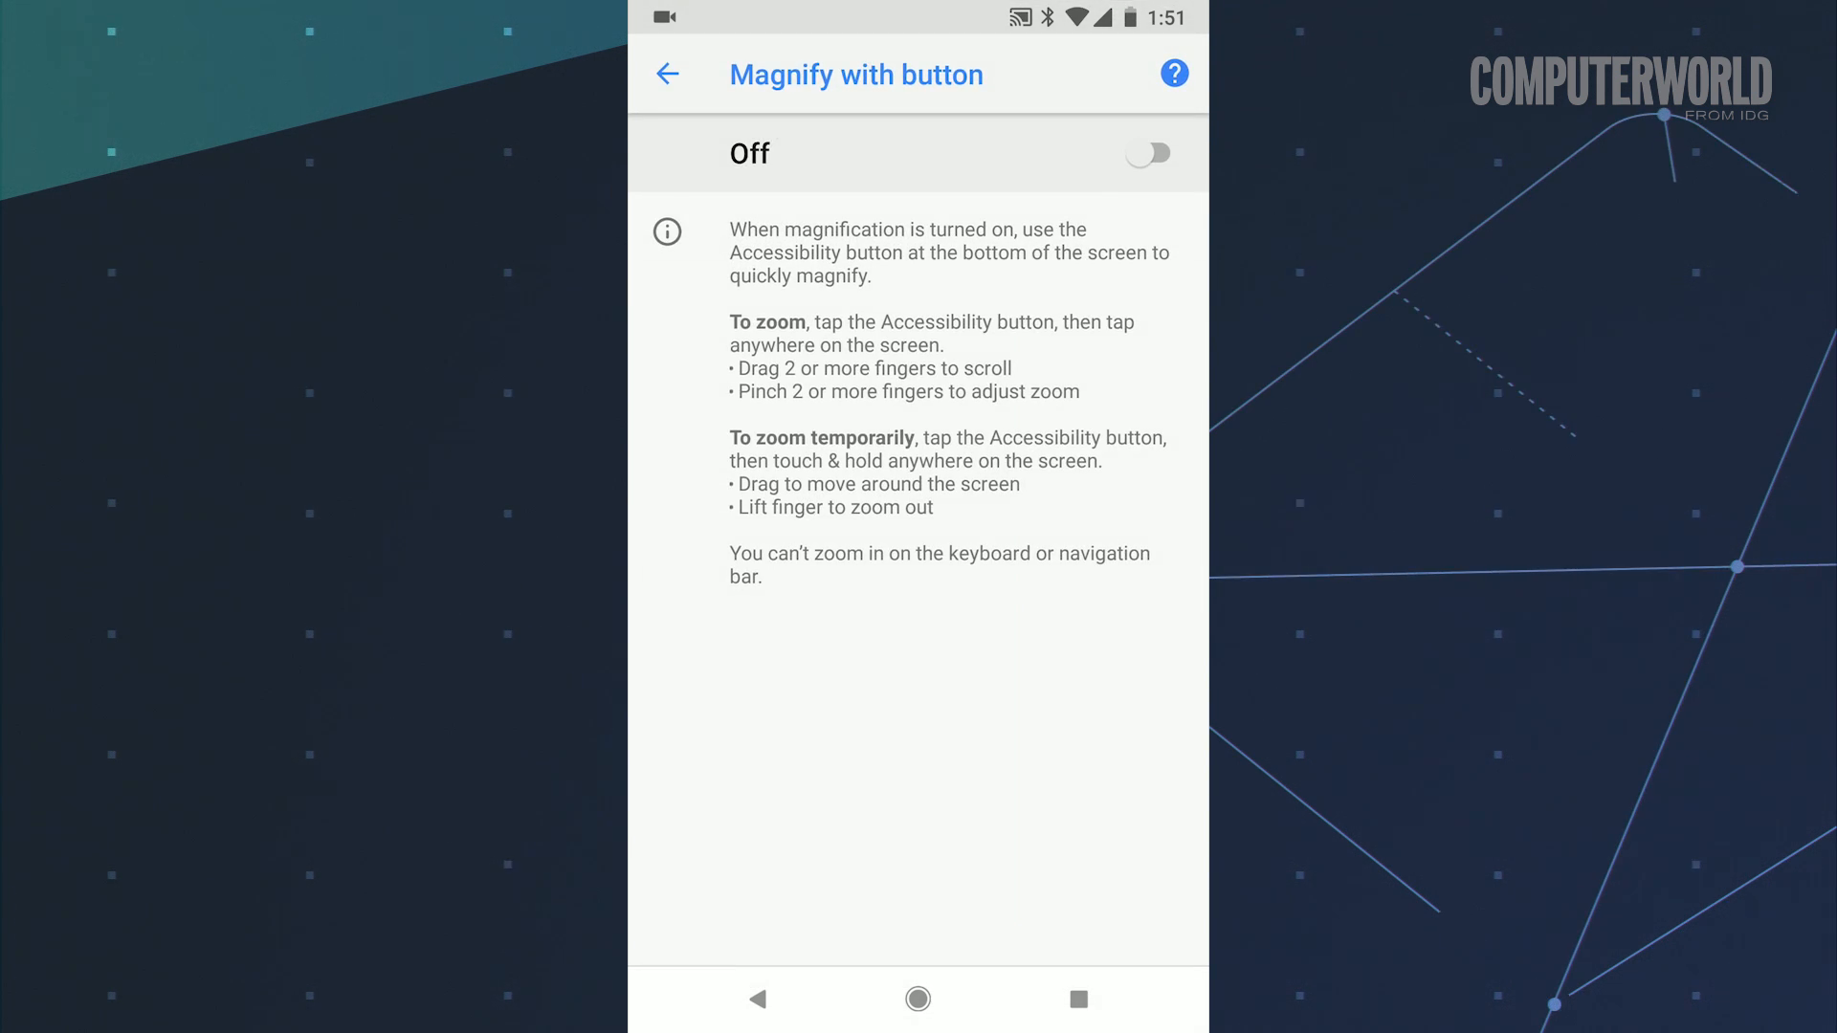
click(1147, 153)
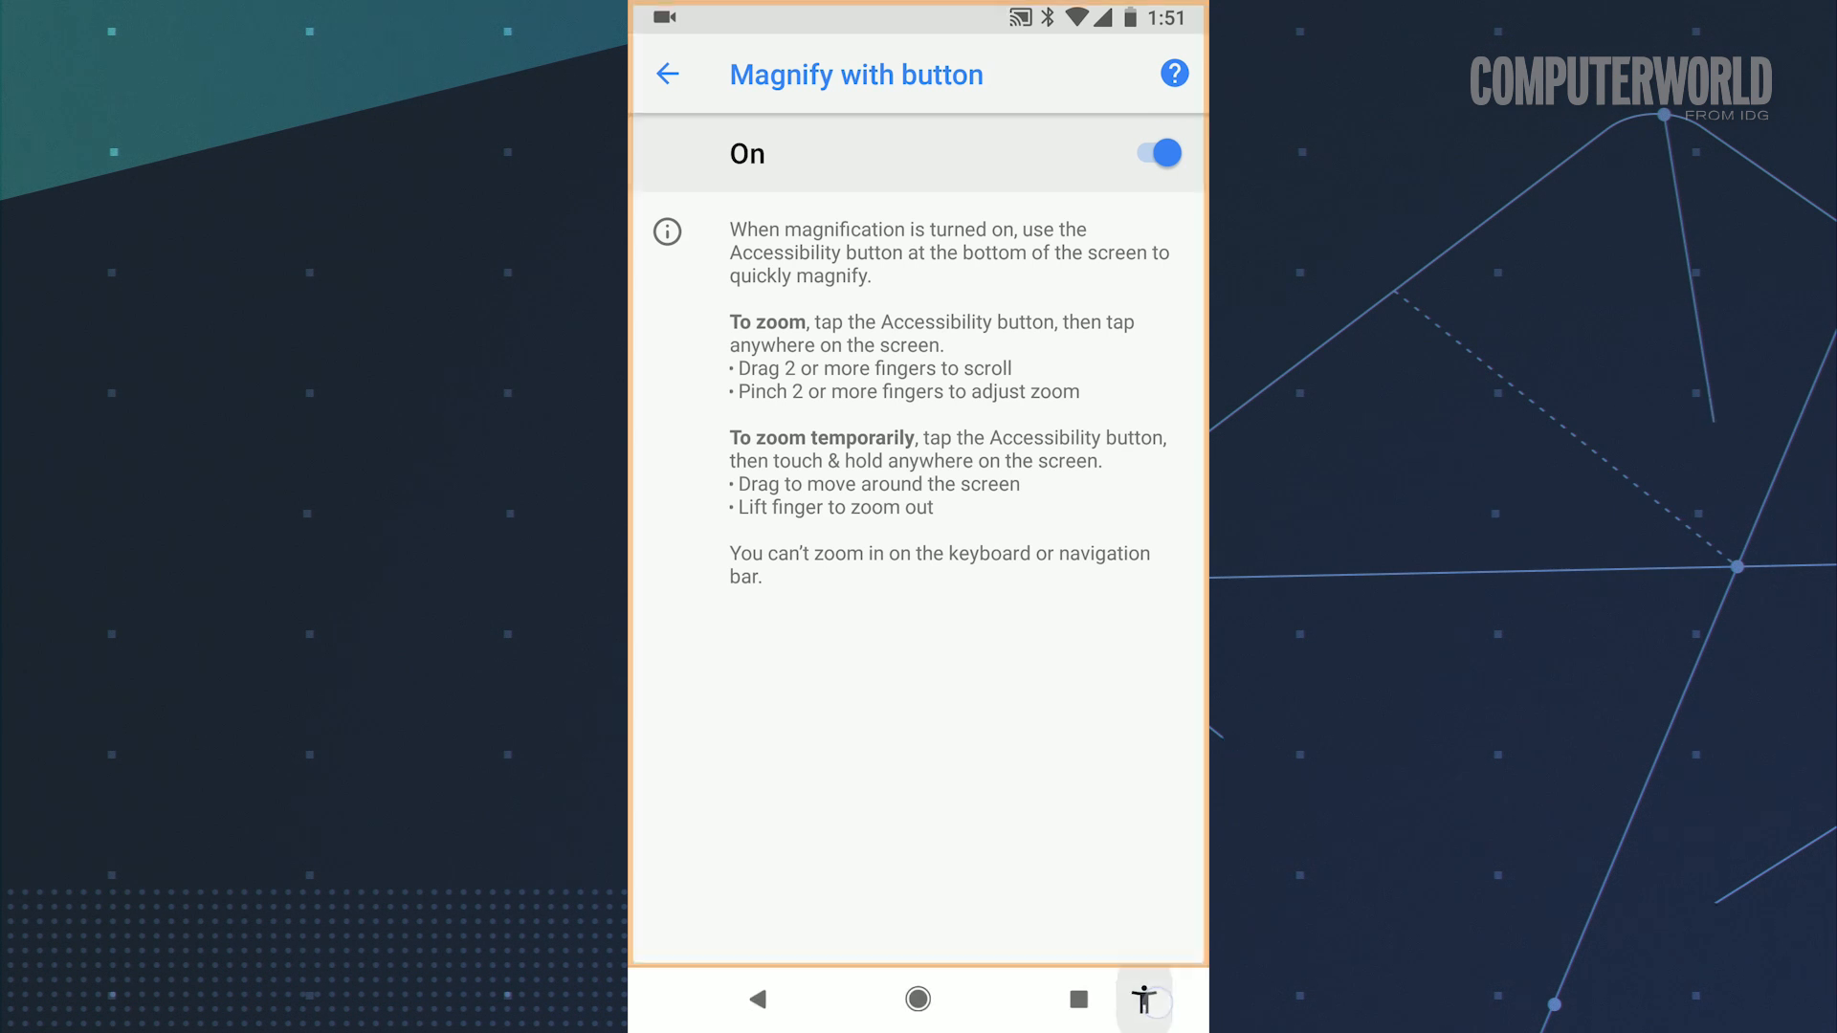
click(1143, 999)
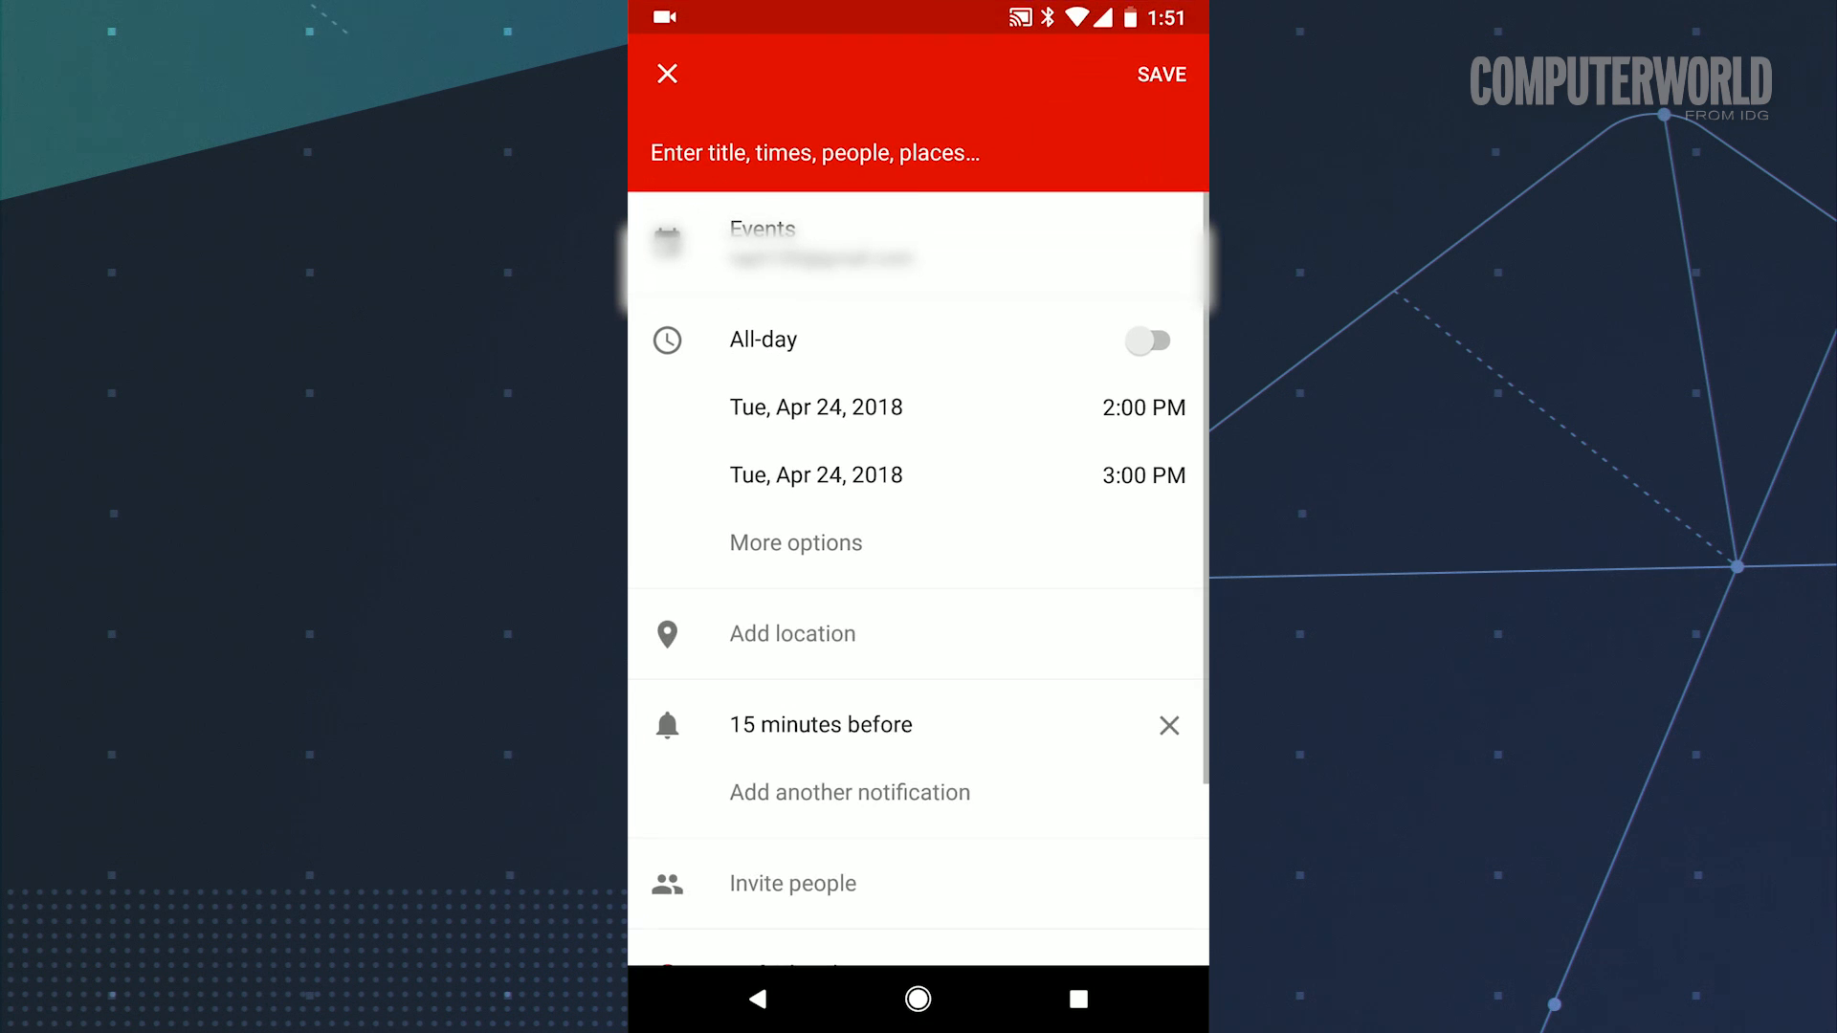
Step: Type the calendar event's start time as 2:06 PM, making it end at 3:06 PM
click(1144, 406)
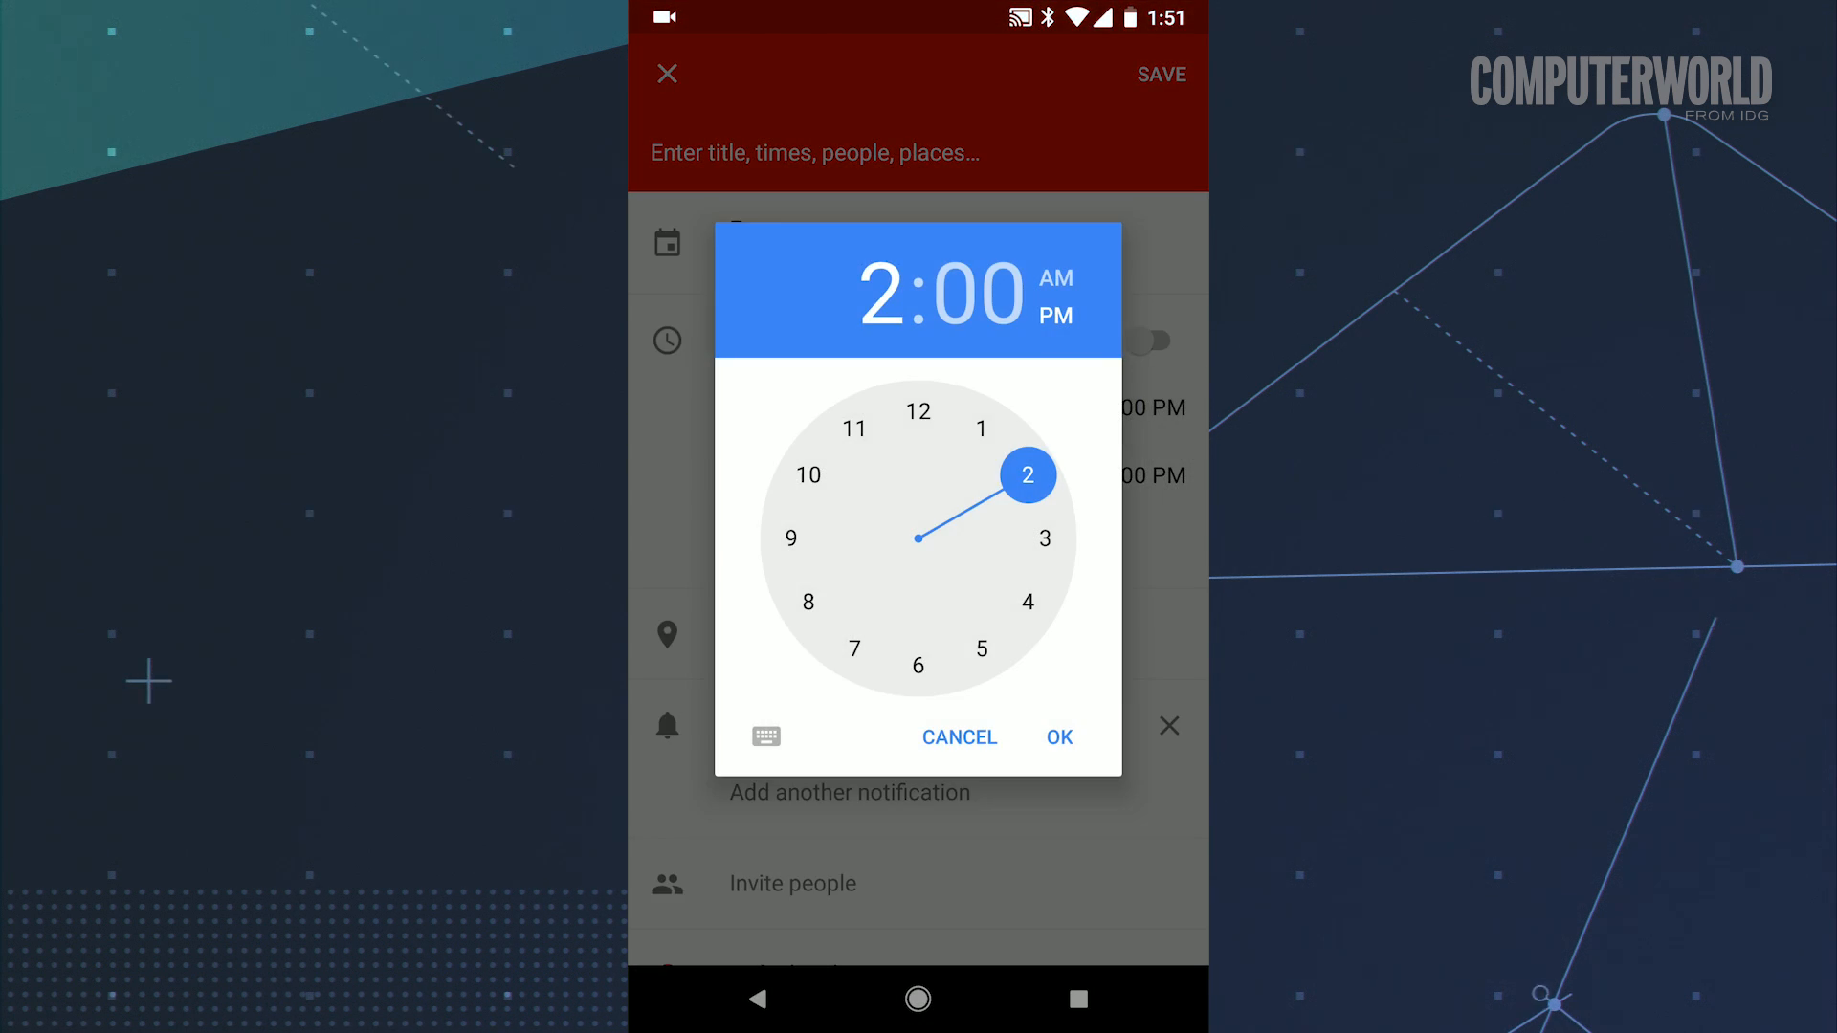
click(766, 737)
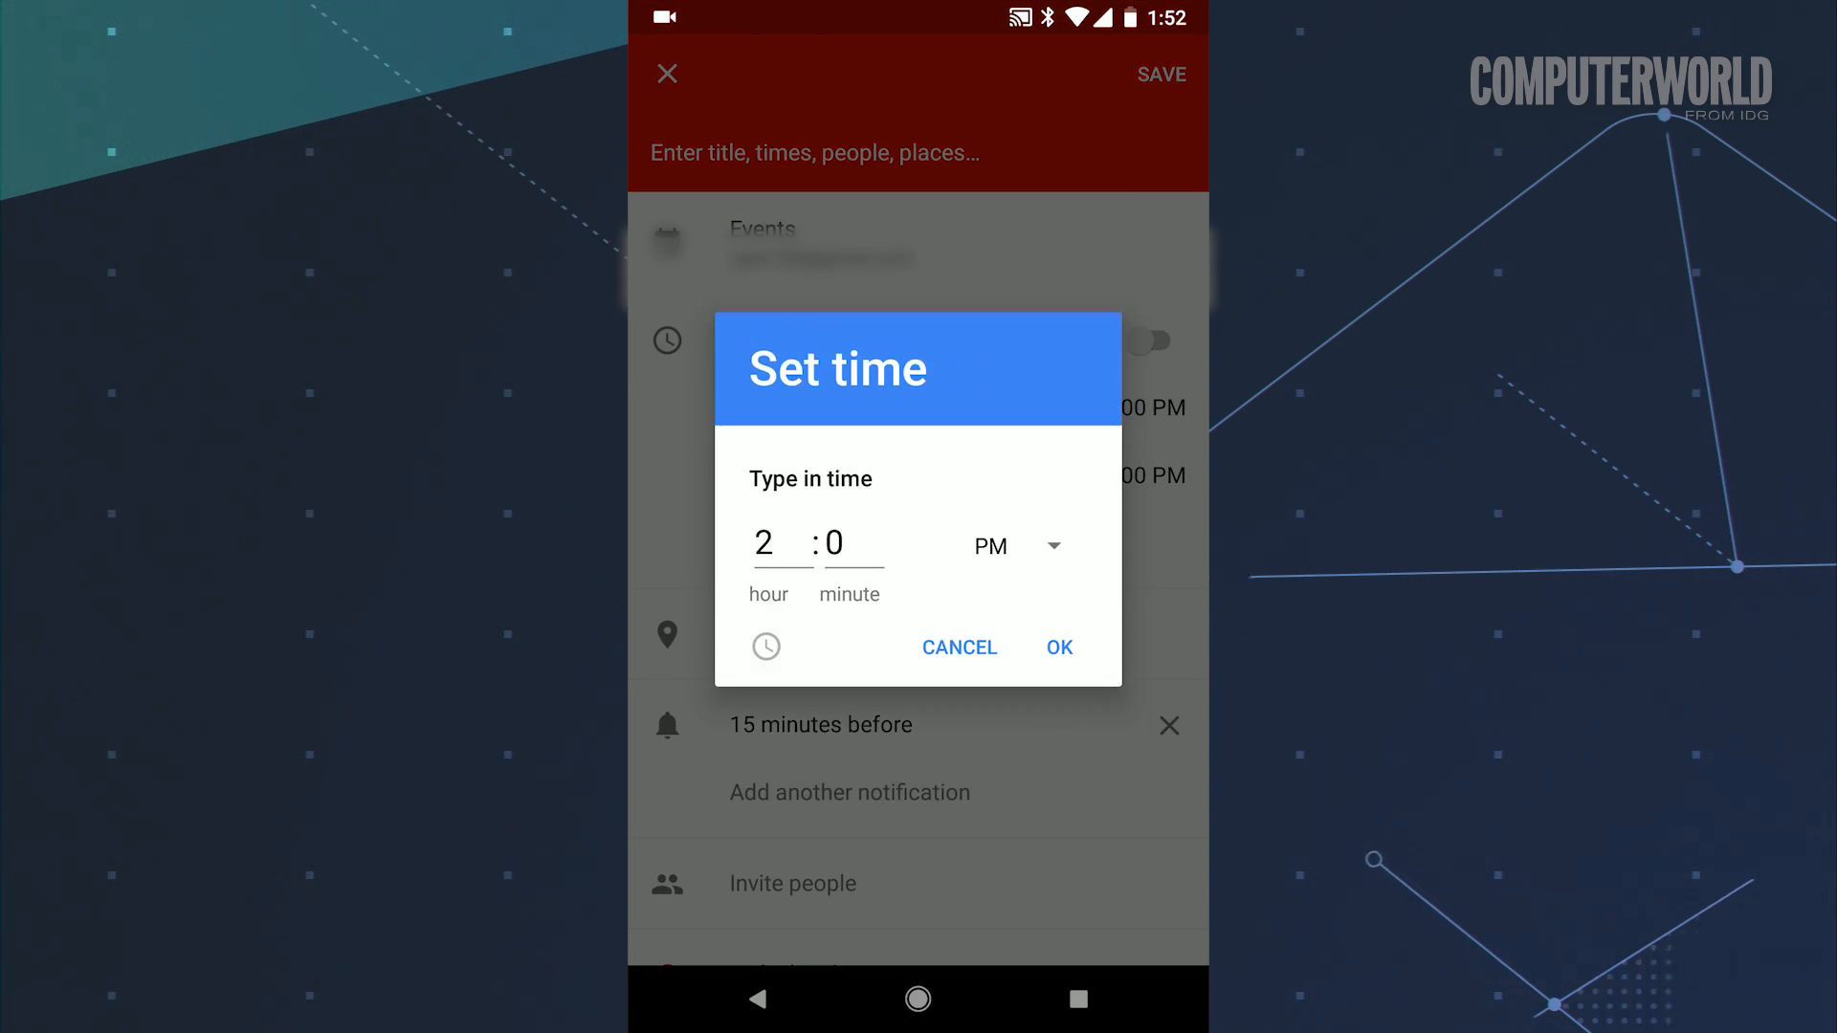
click(763, 542)
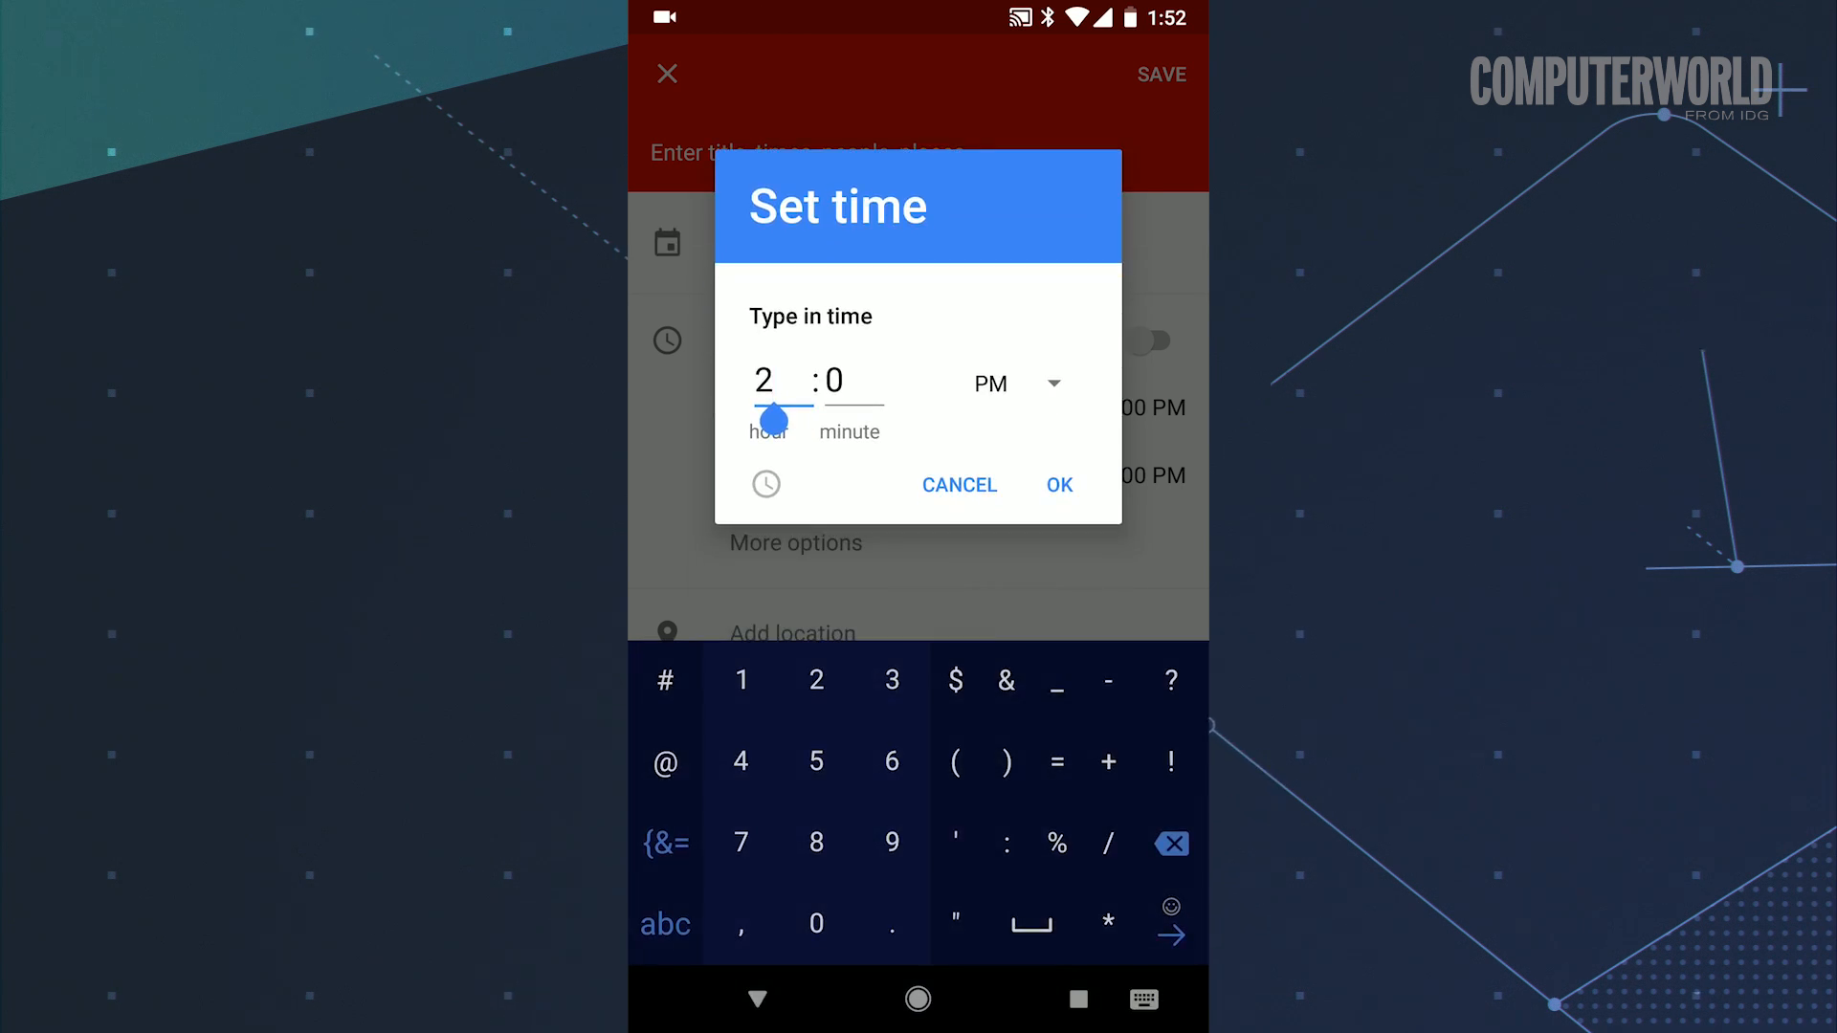
click(850, 381)
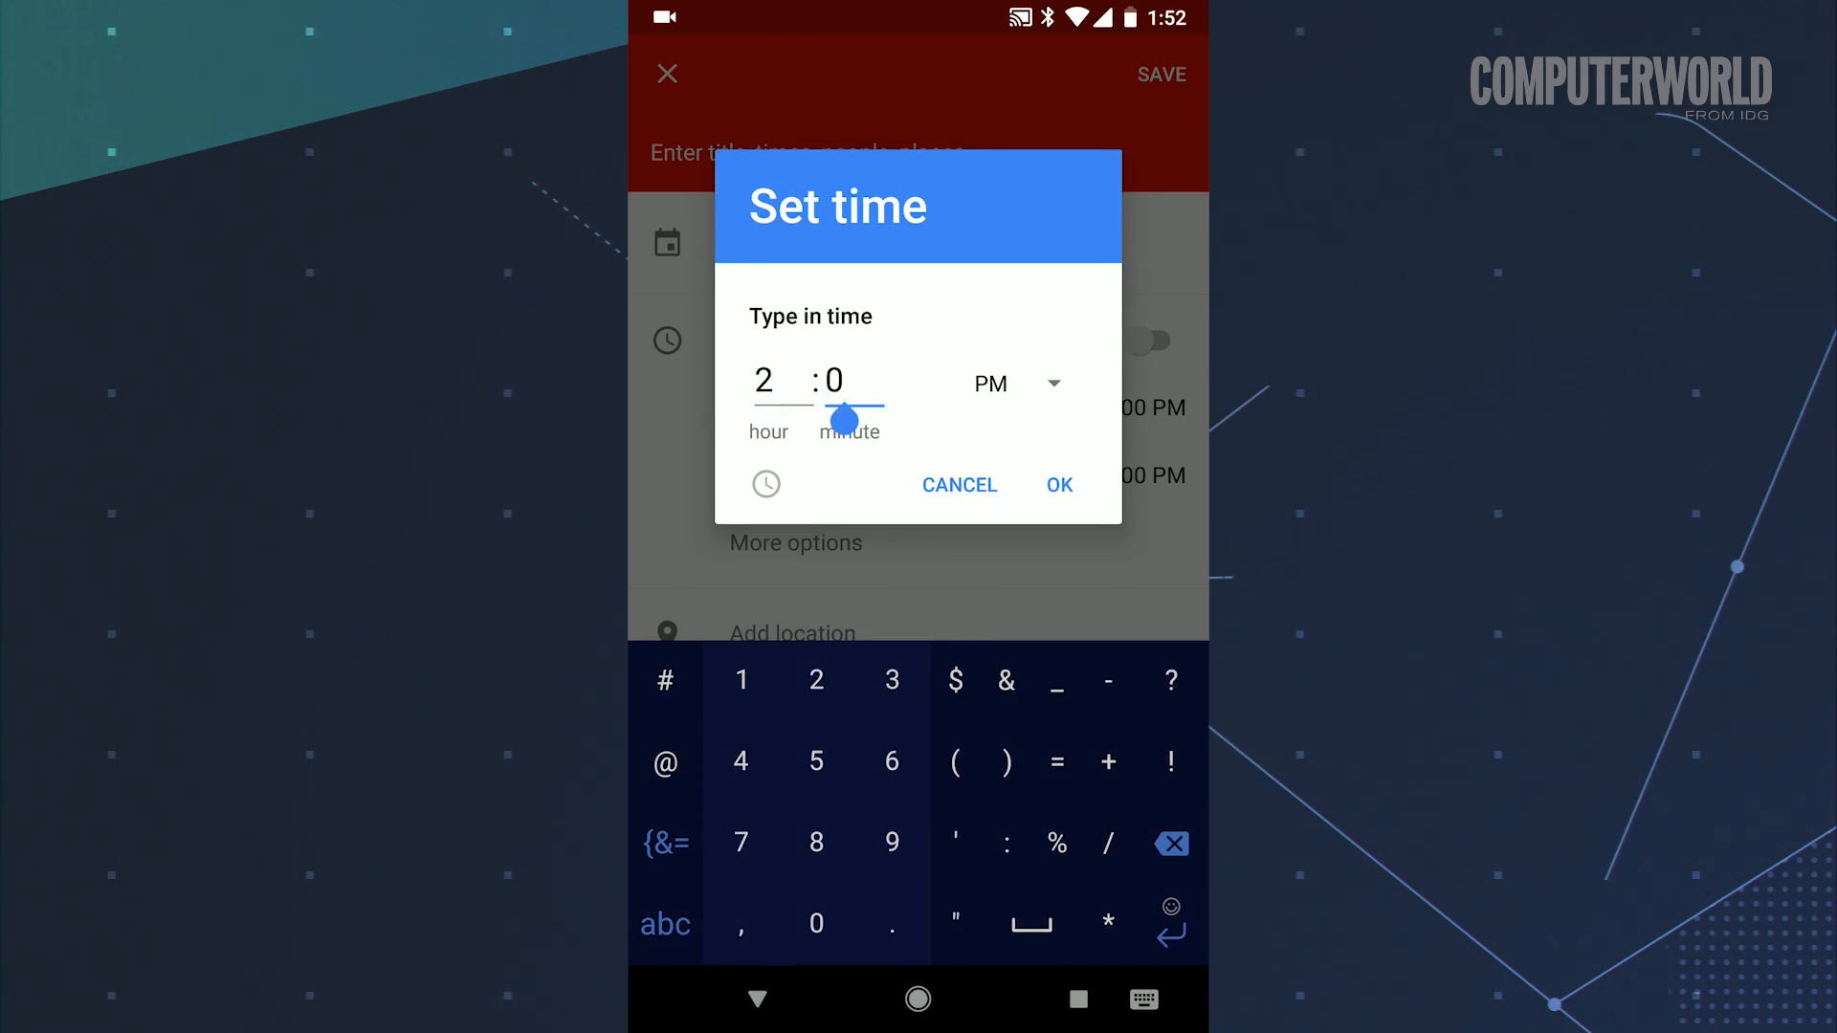
click(892, 762)
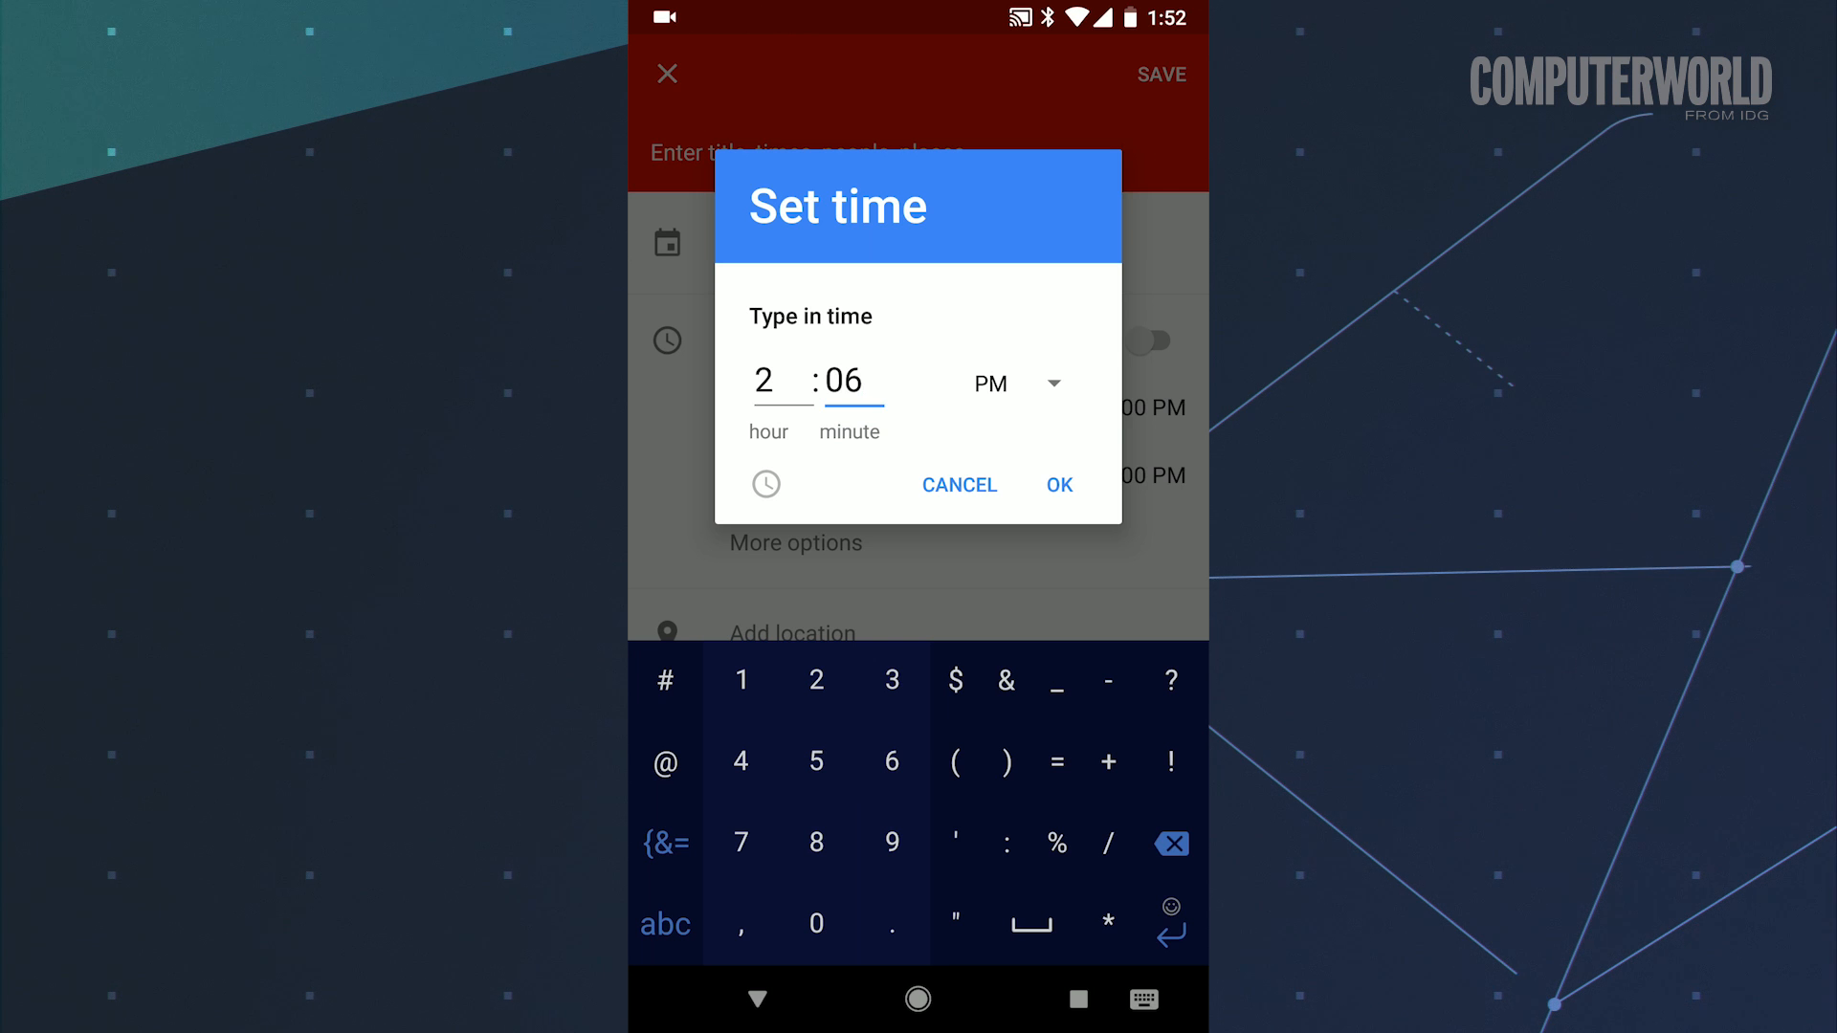
click(1055, 484)
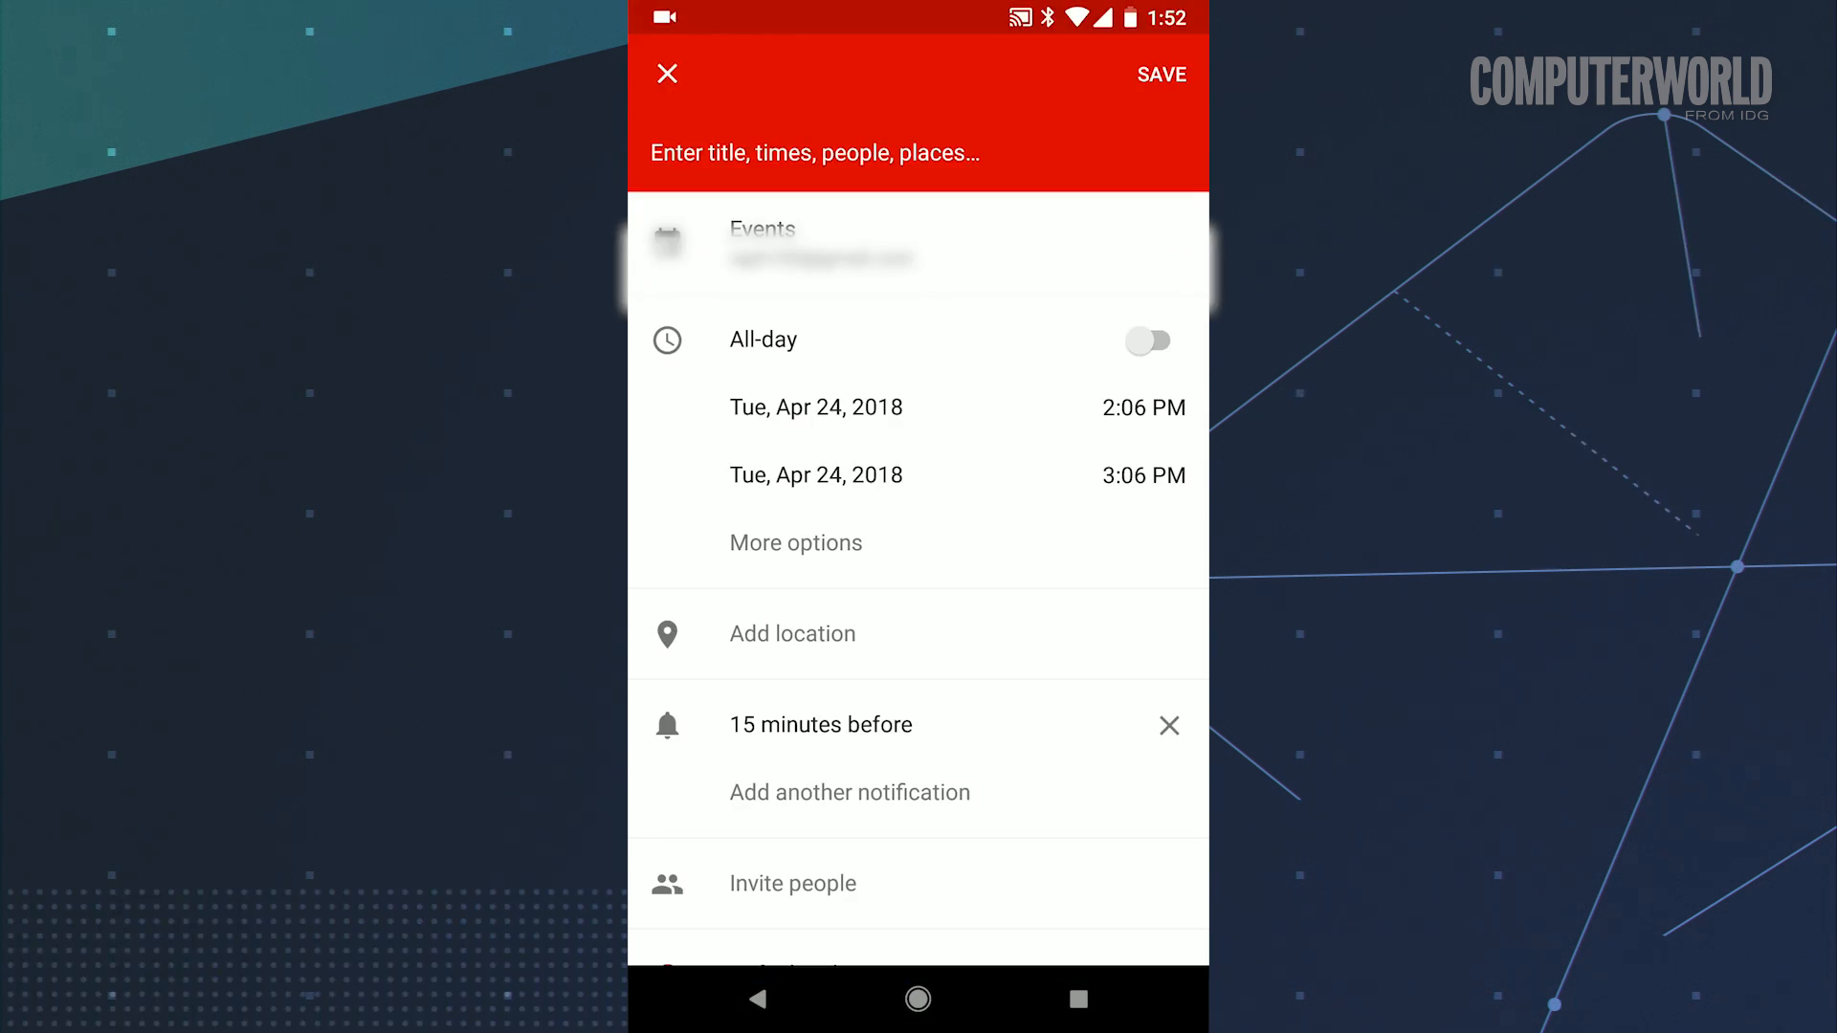